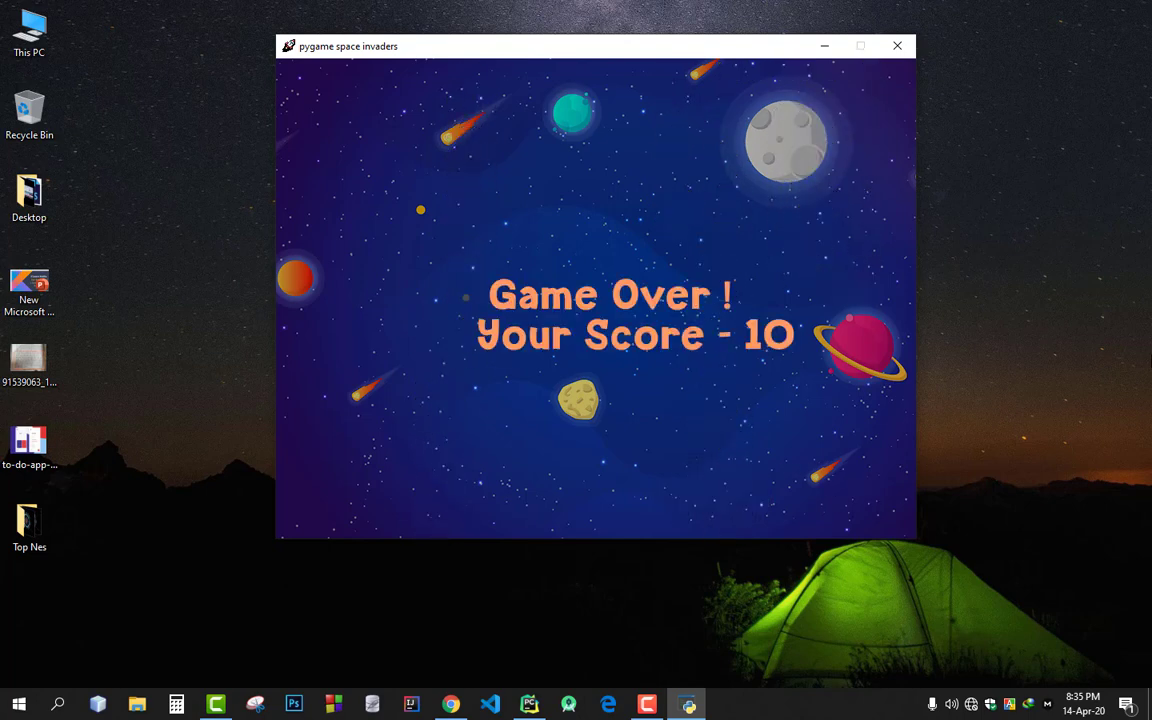
mouse_move(900, 44)
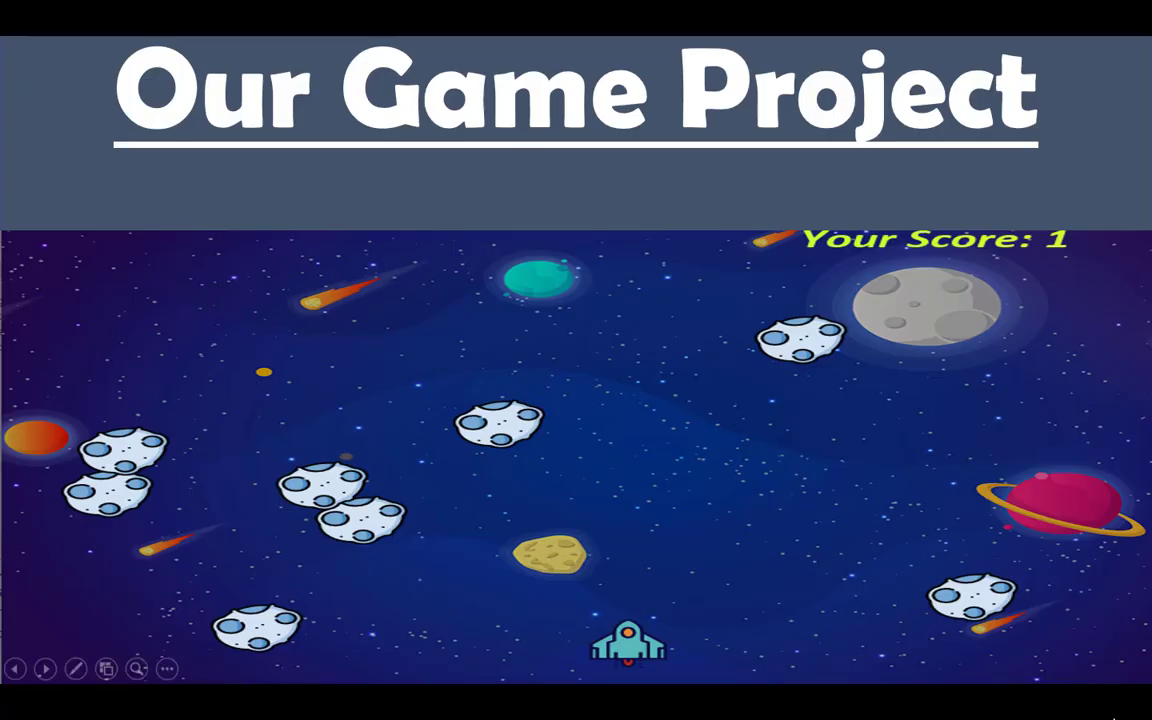
mouse_move(960, 472)
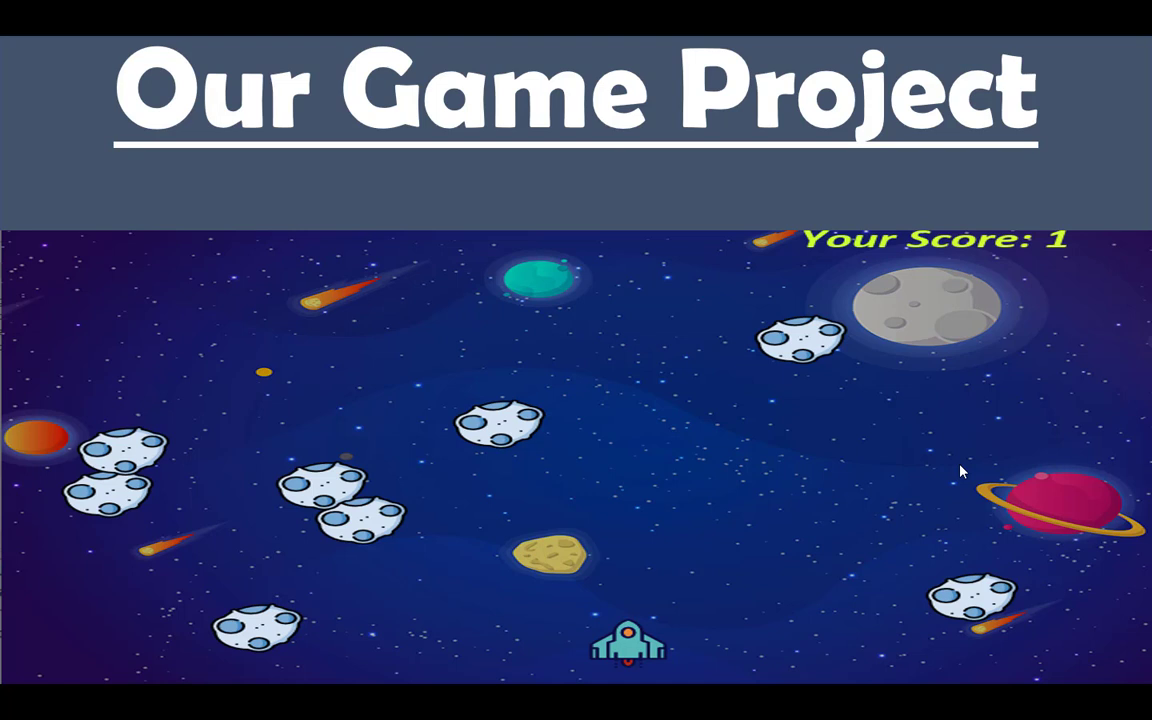
mouse_move(714, 410)
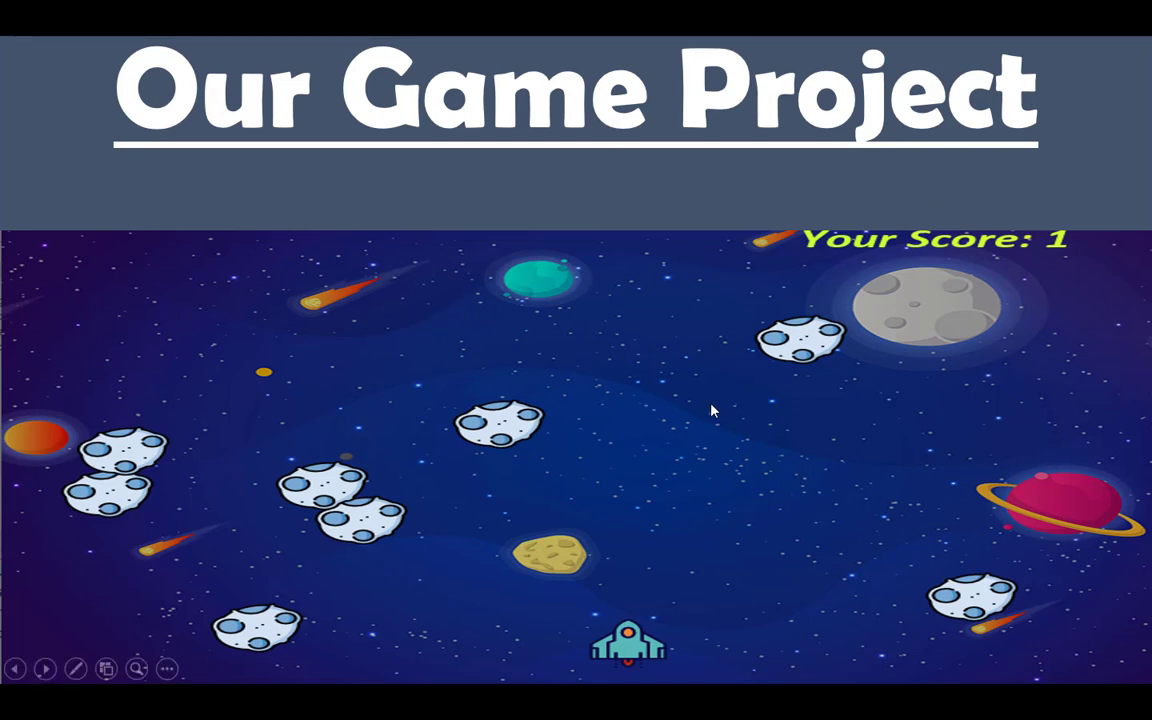
mouse_move(536, 388)
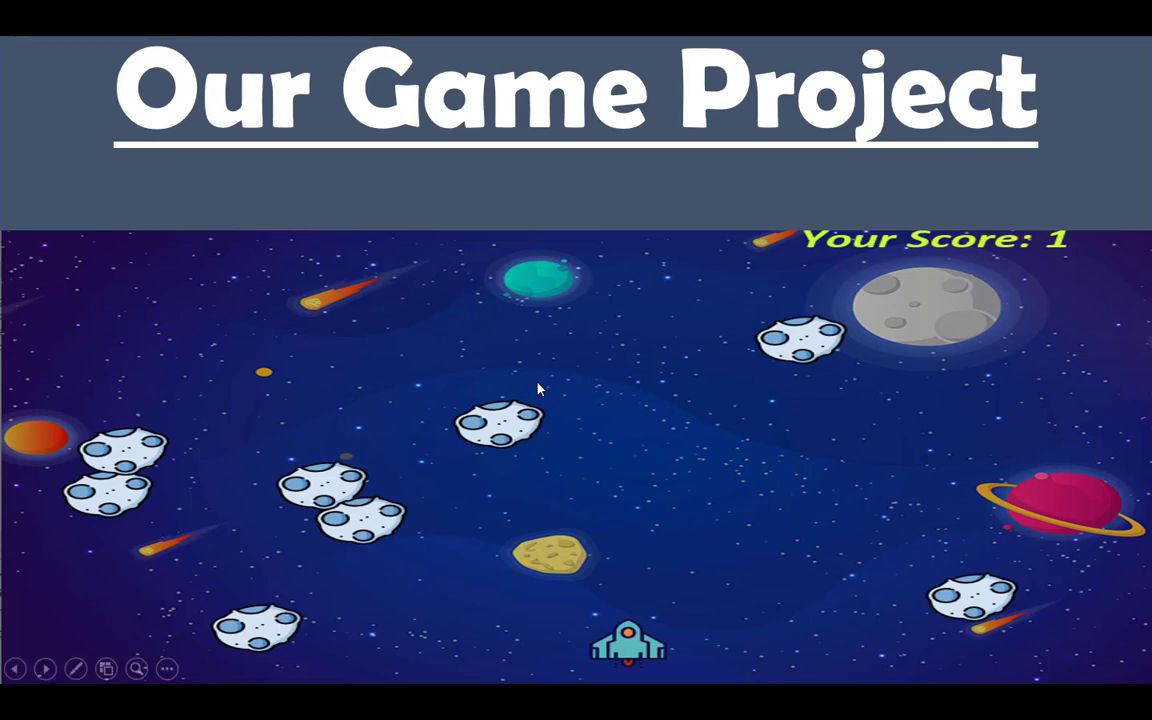
mouse_move(560, 390)
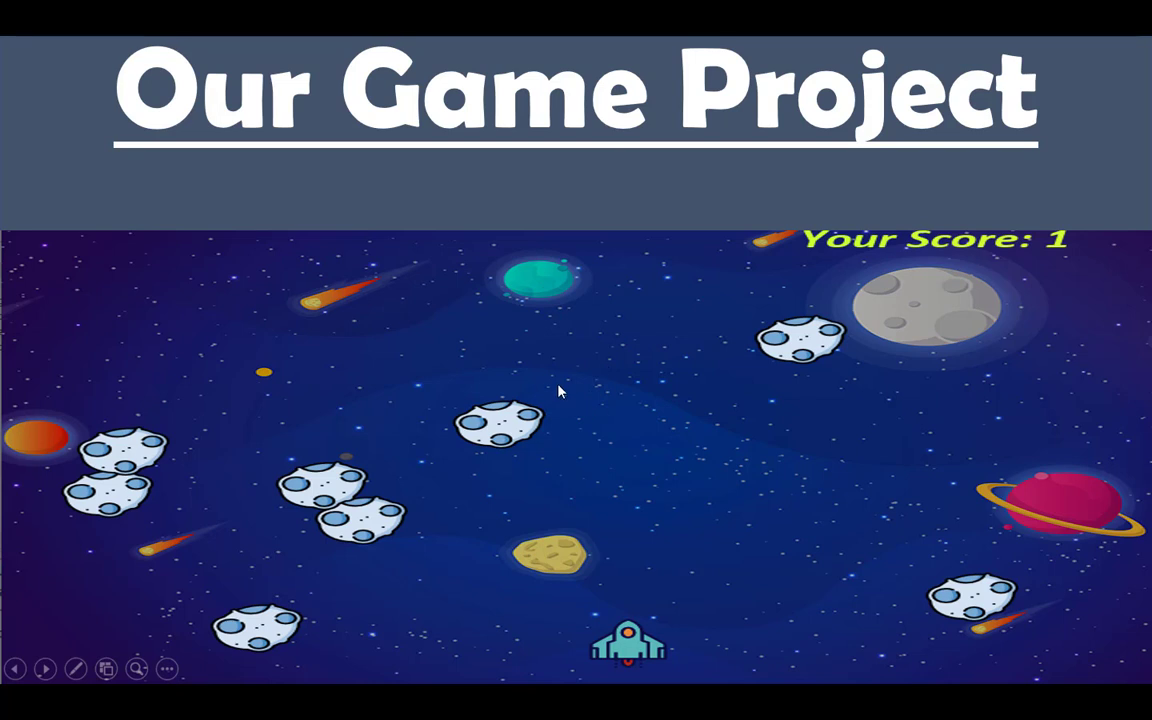
mouse_move(1010, 570)
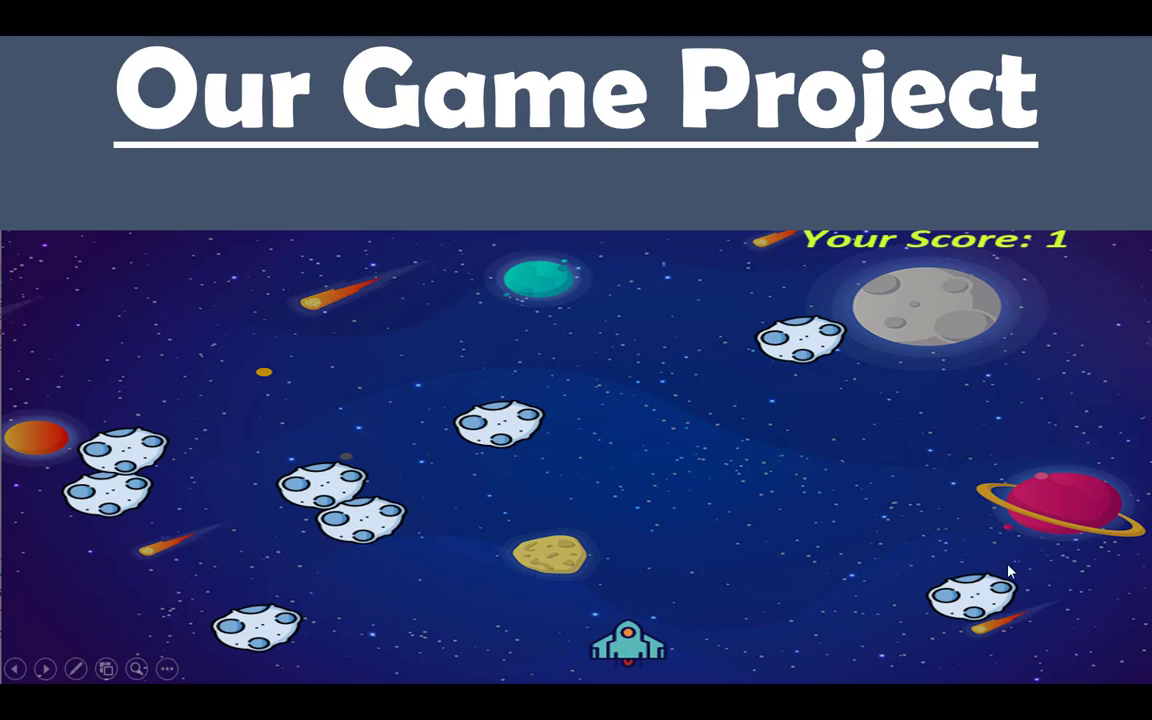
mouse_move(720, 456)
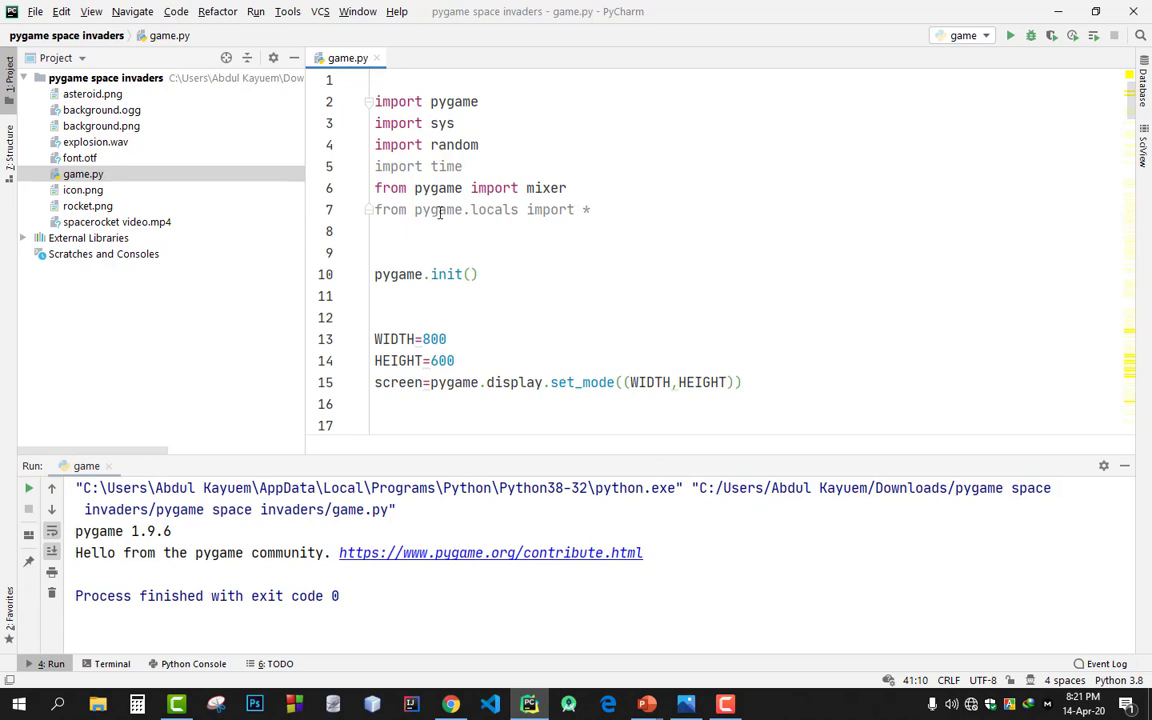
- Collapse the Project tool window so game.py fills the editor, then place the caret on the random and time imports
left_click(460, 100)
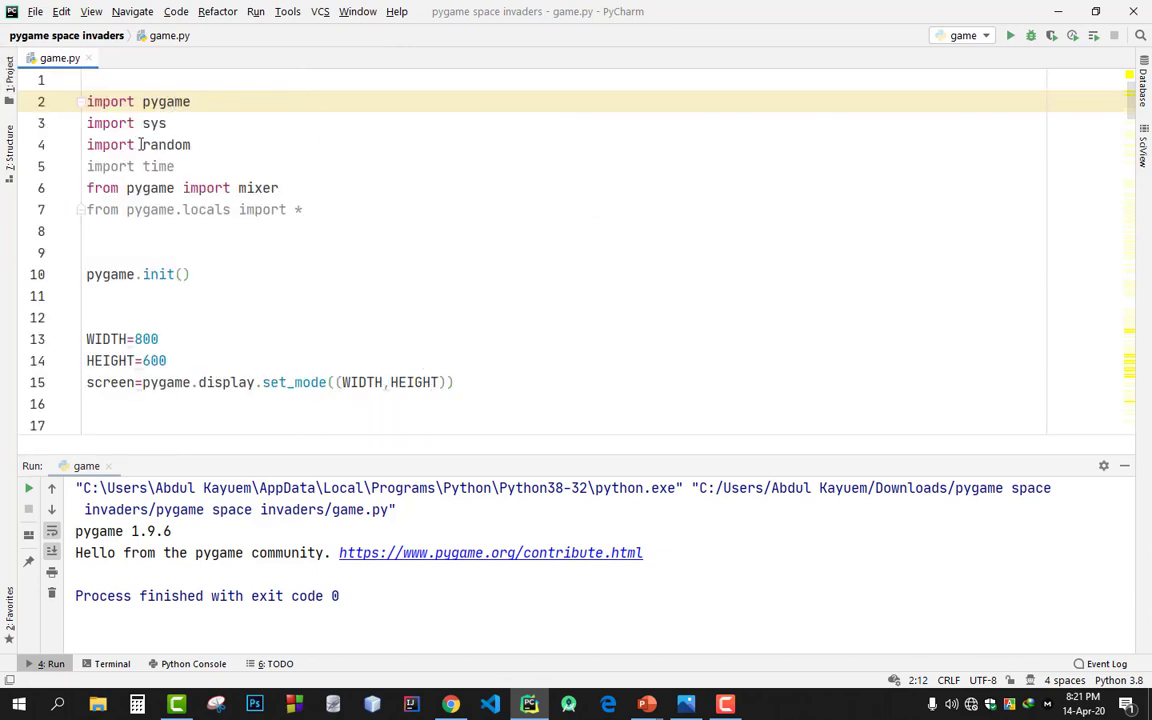
left_click(144, 144)
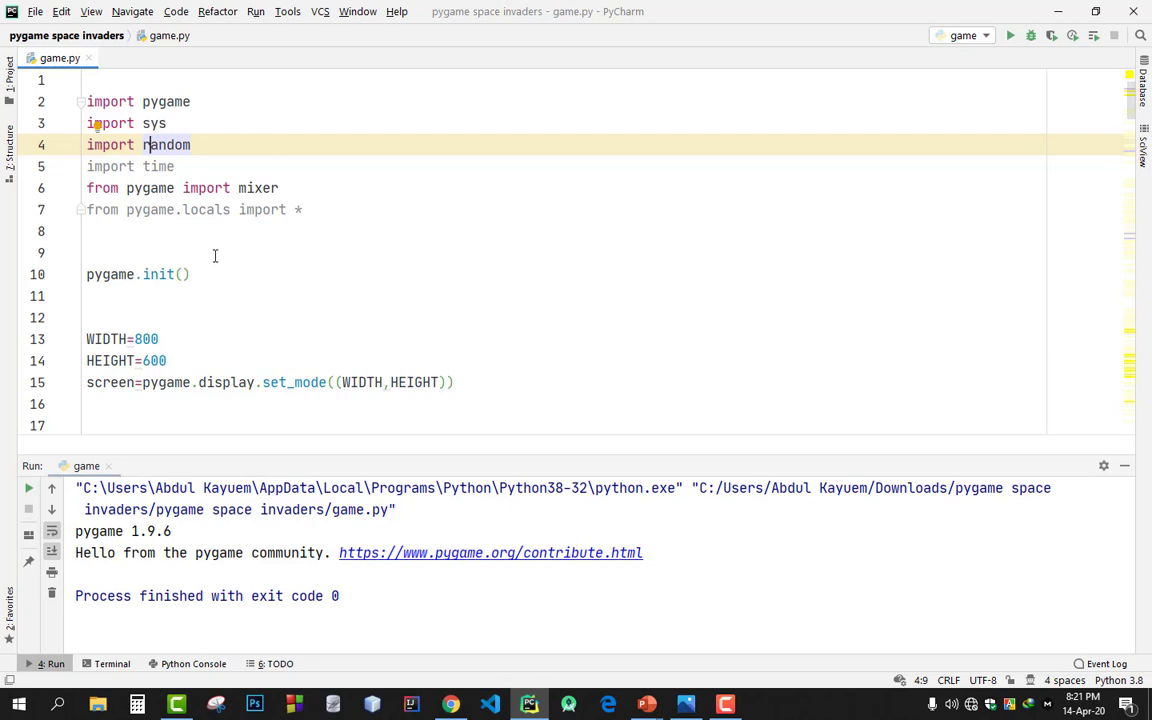
left_click(172, 166)
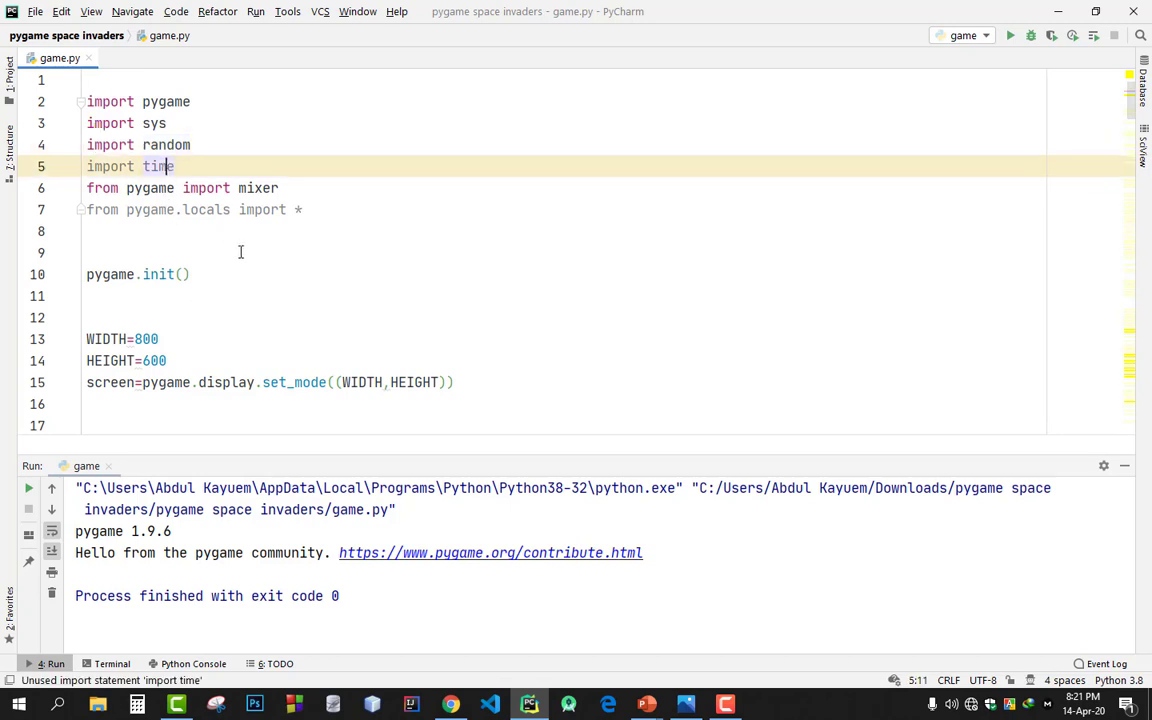
scroll("down", 3)
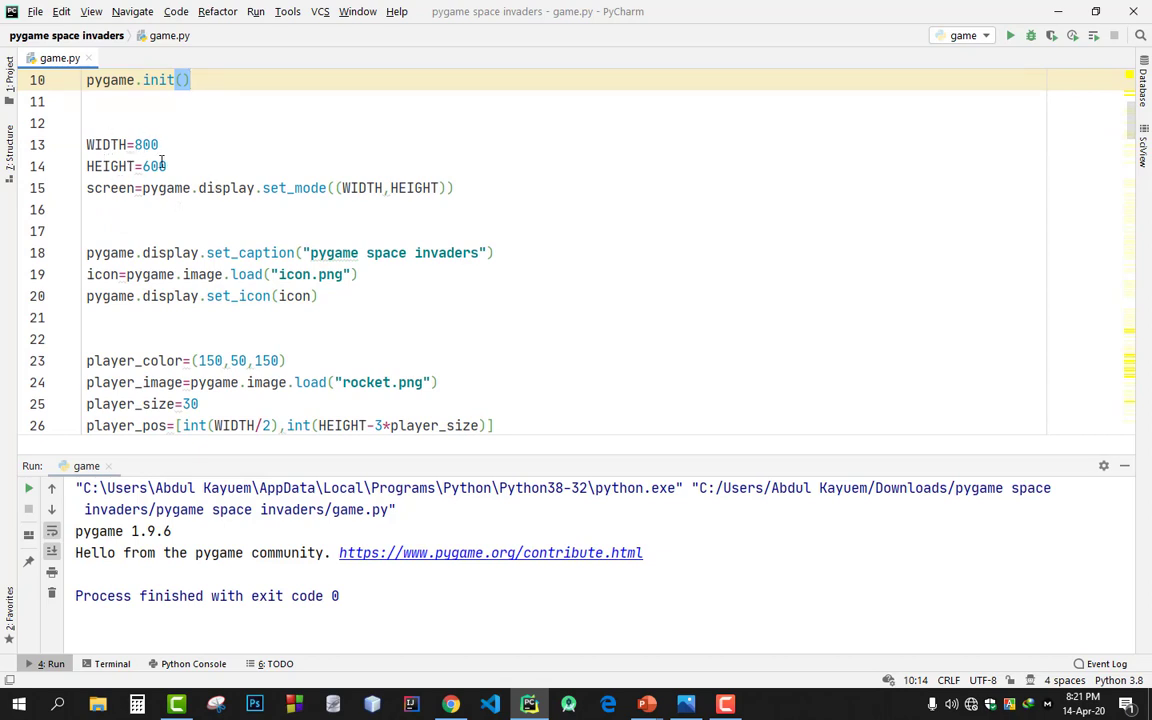
scroll("down", 3)
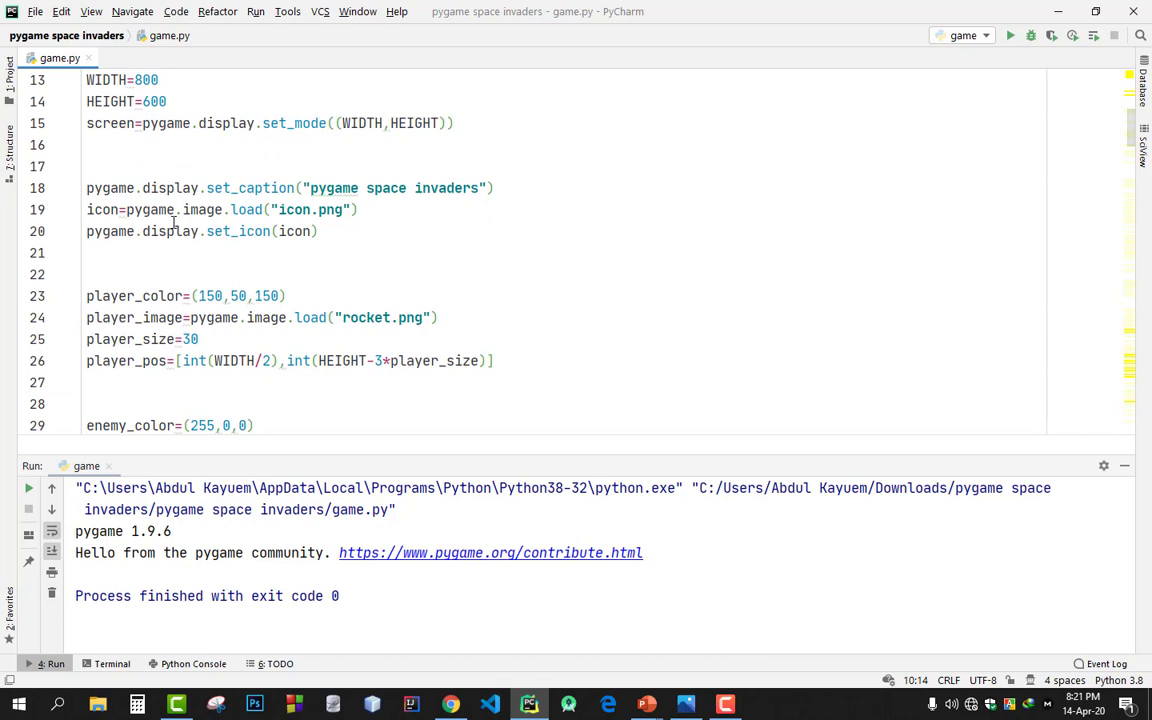
scroll("down", 3)
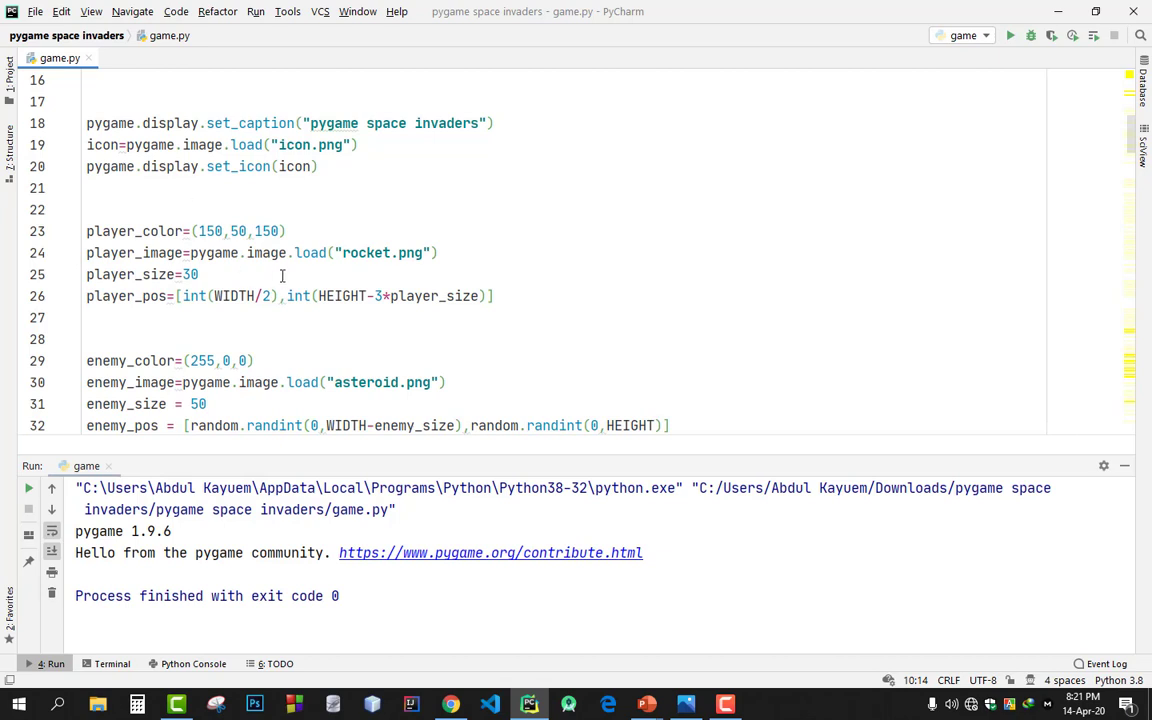
mouse_move(308, 262)
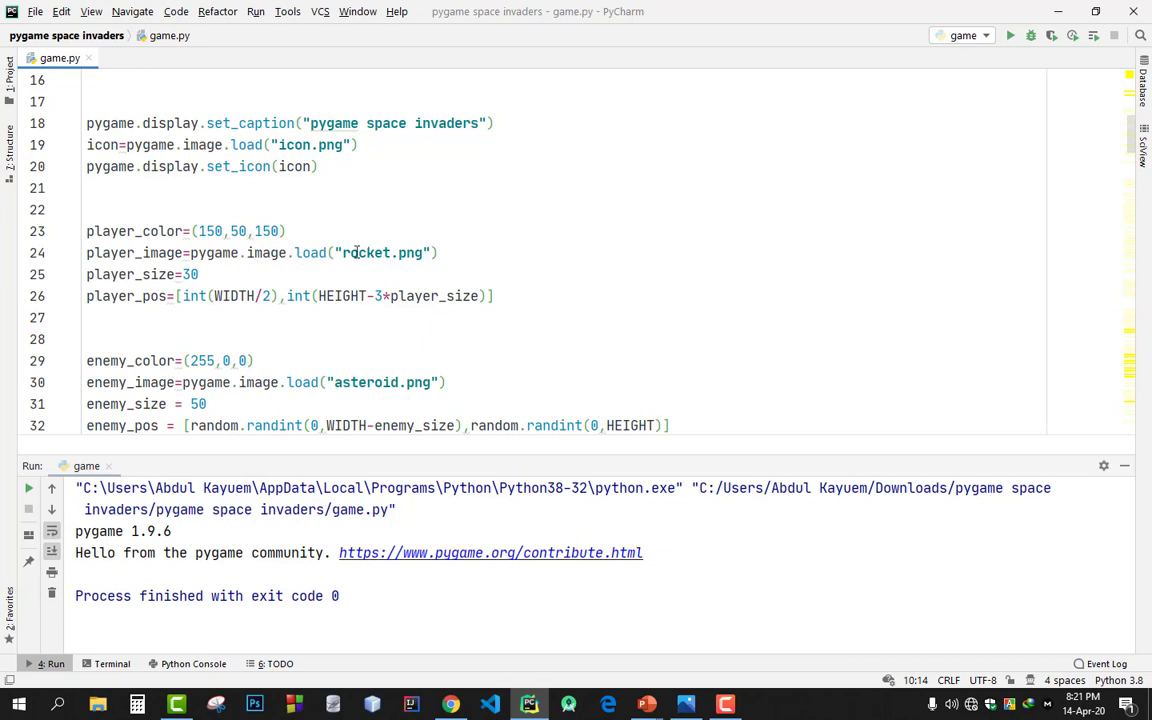
mouse_move(112, 268)
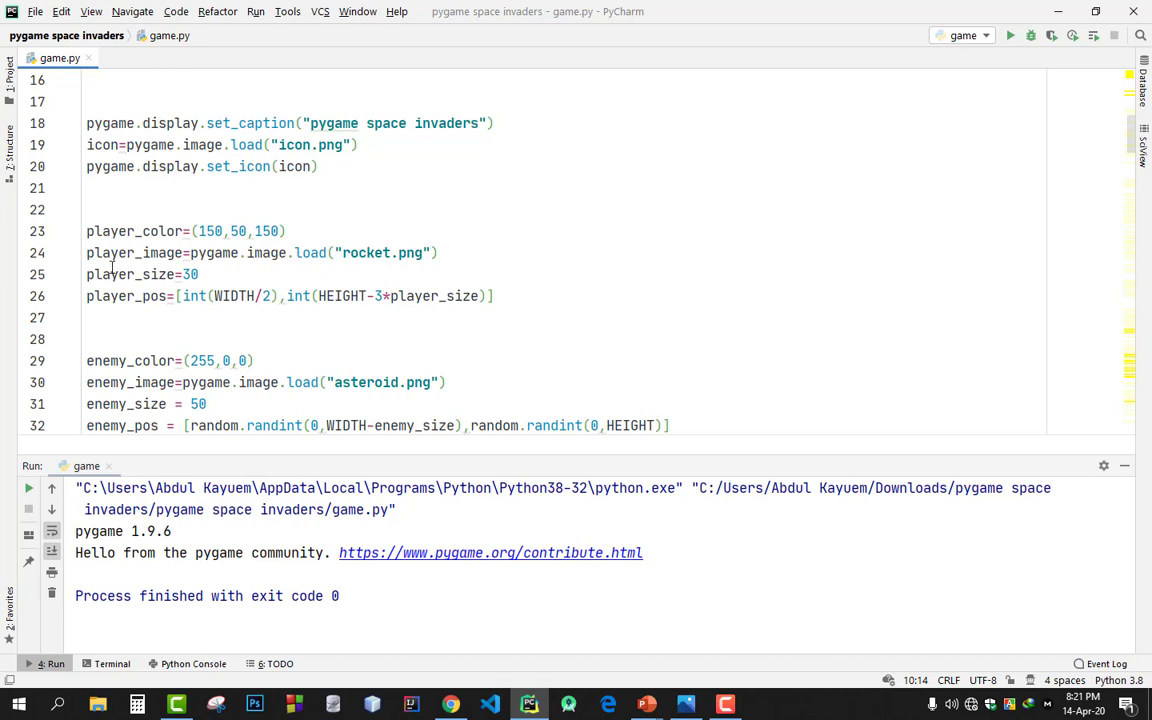
scroll("down", 3)
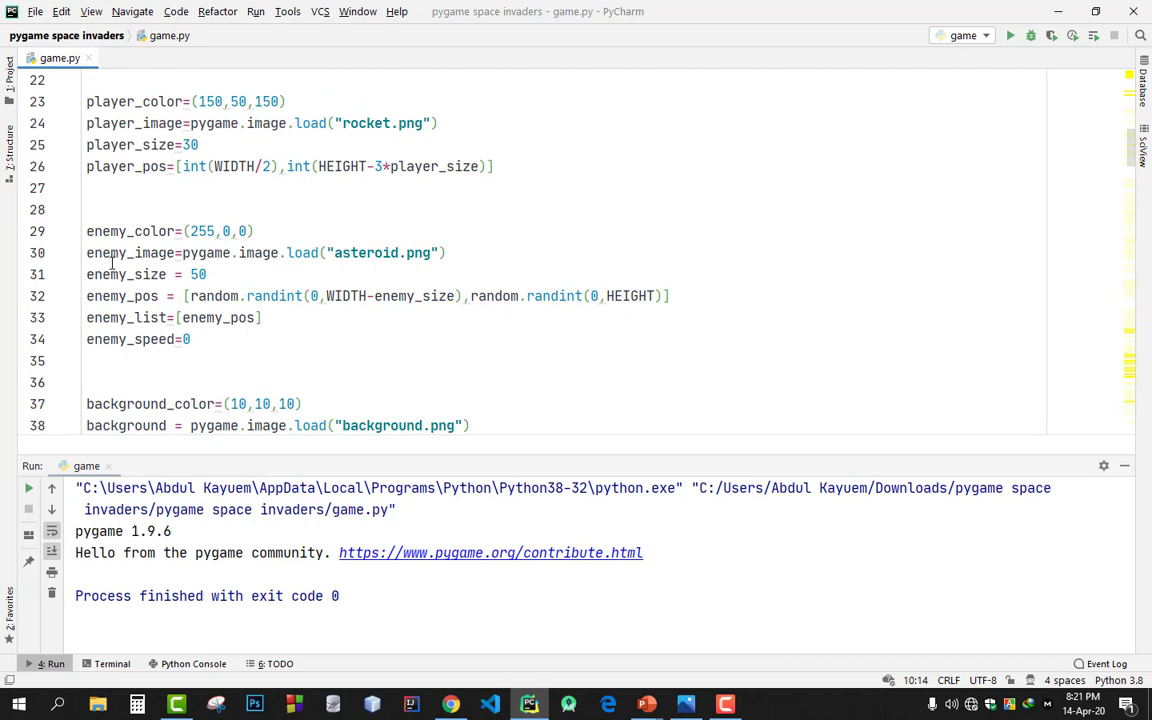
mouse_move(356, 276)
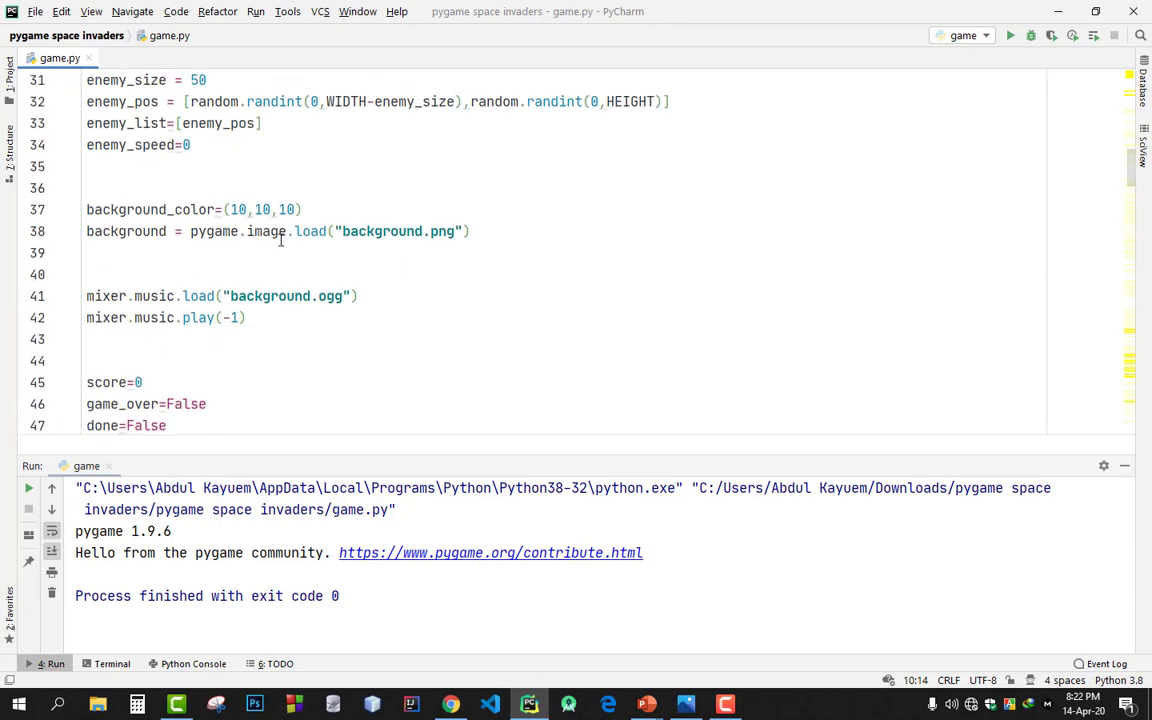
scroll("down", 3)
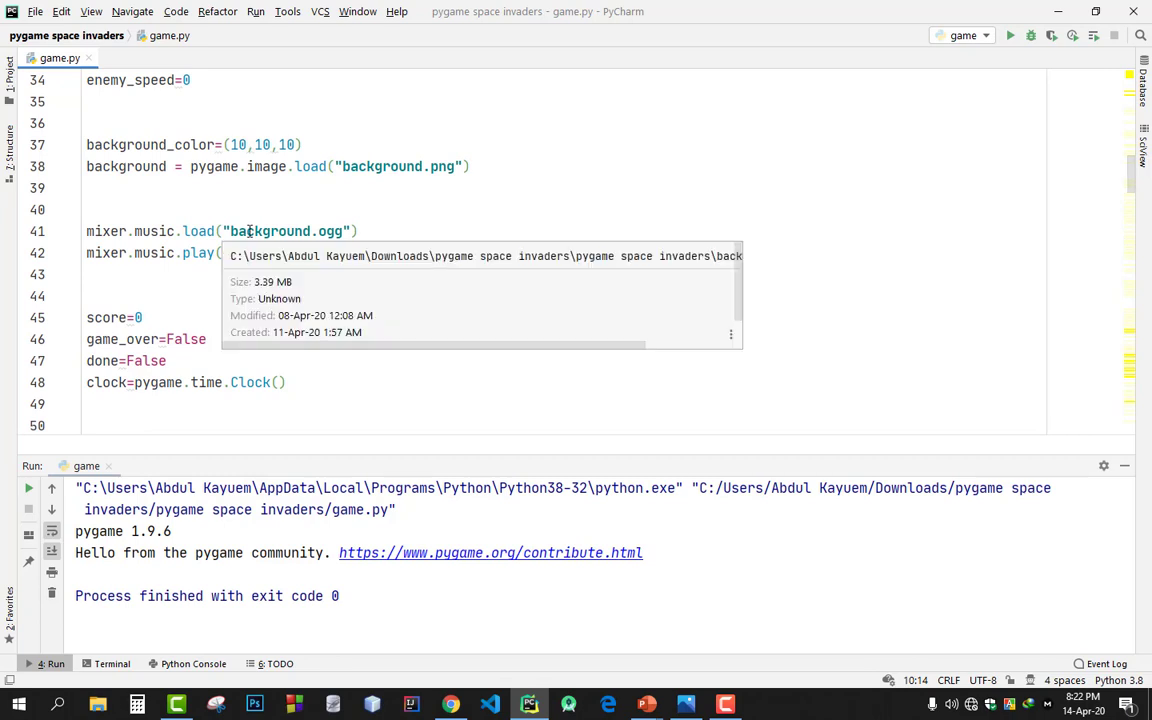
mouse_move(176, 166)
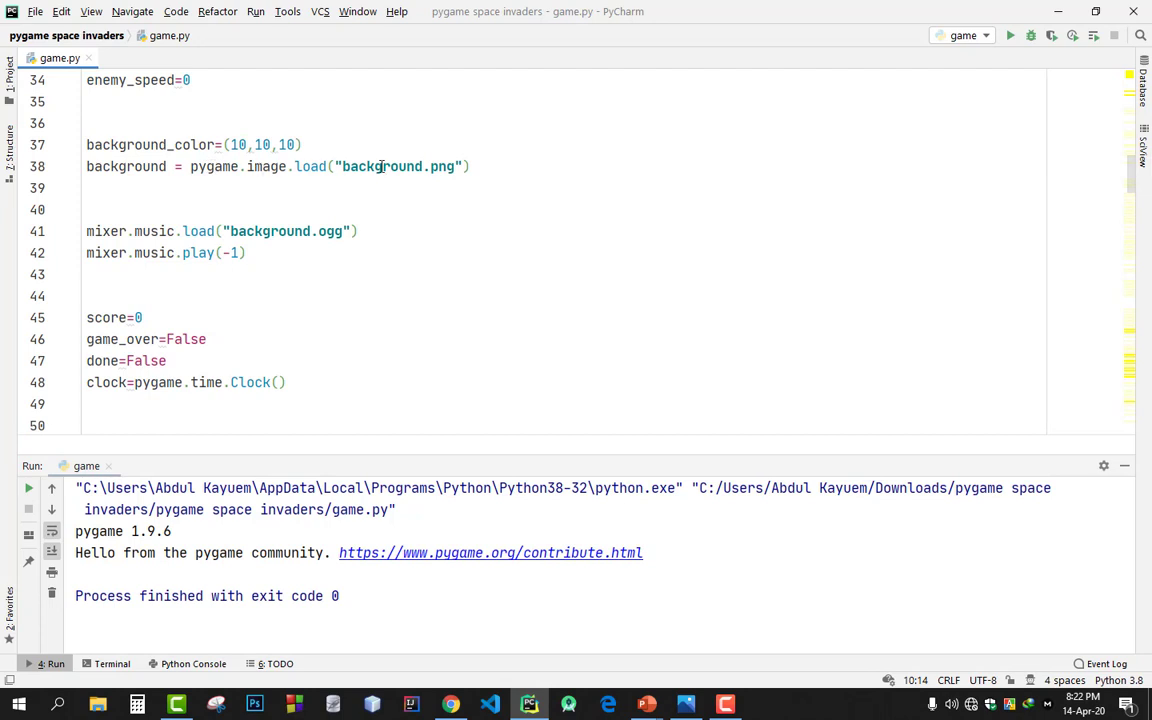
mouse_move(372, 288)
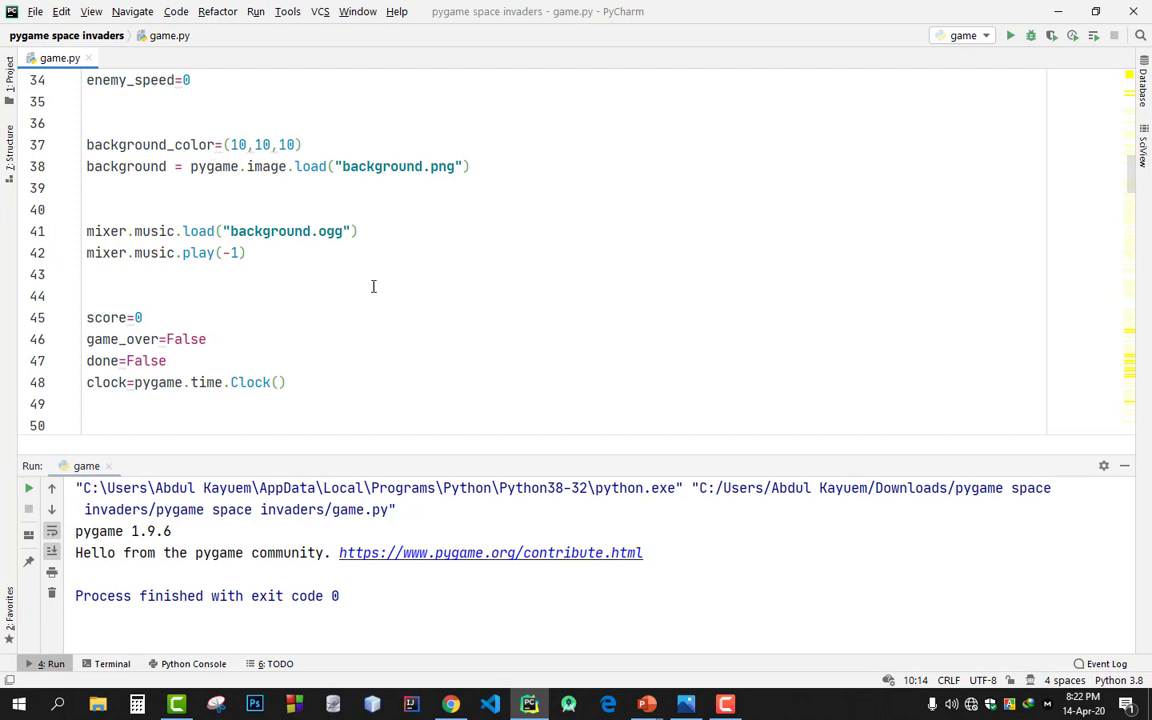
scroll("down", 3)
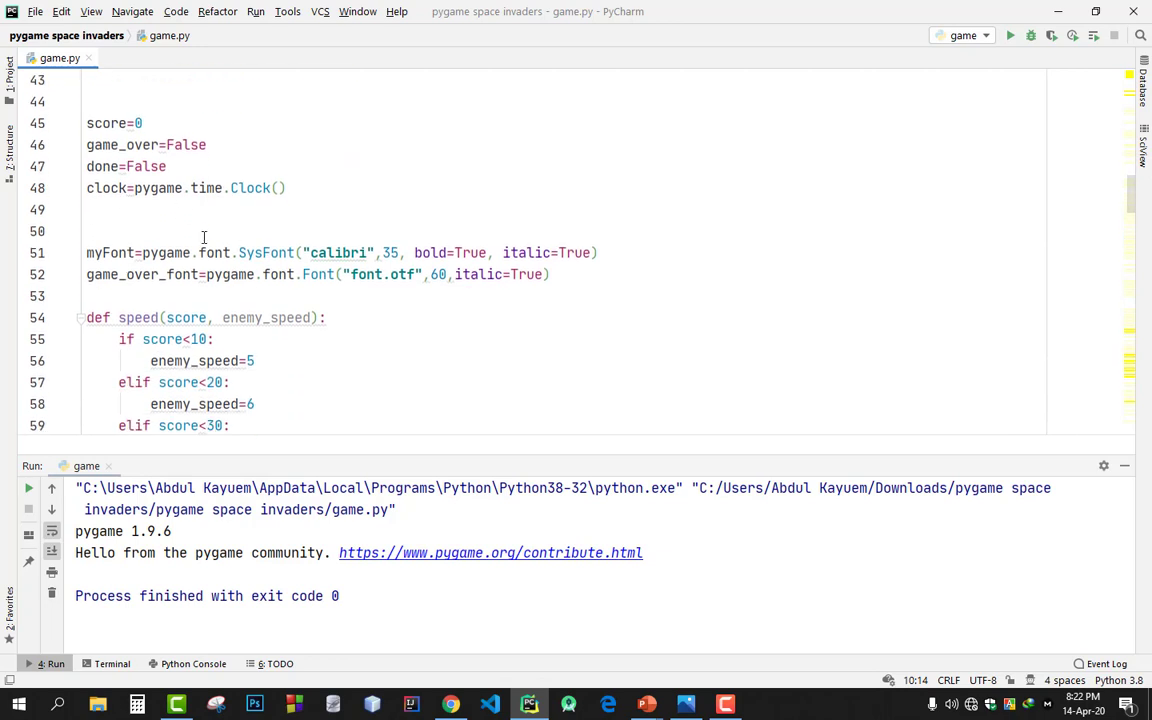
scroll("down", 3)
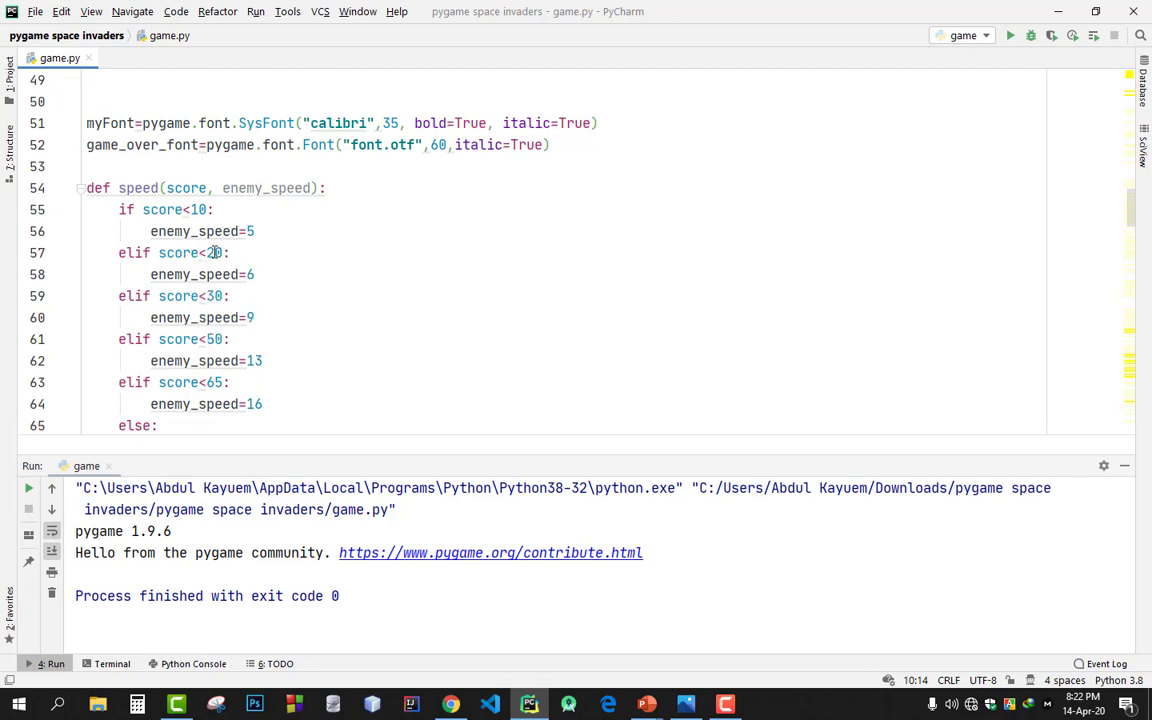
scroll("down", 3)
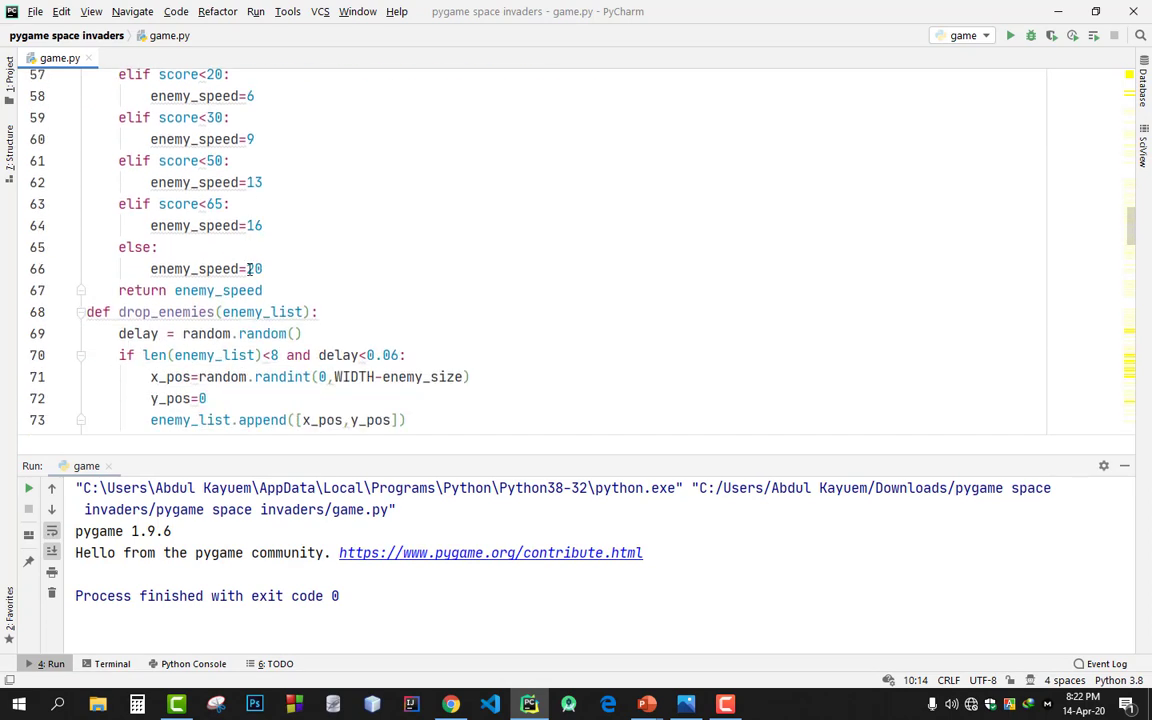
scroll("down", 3)
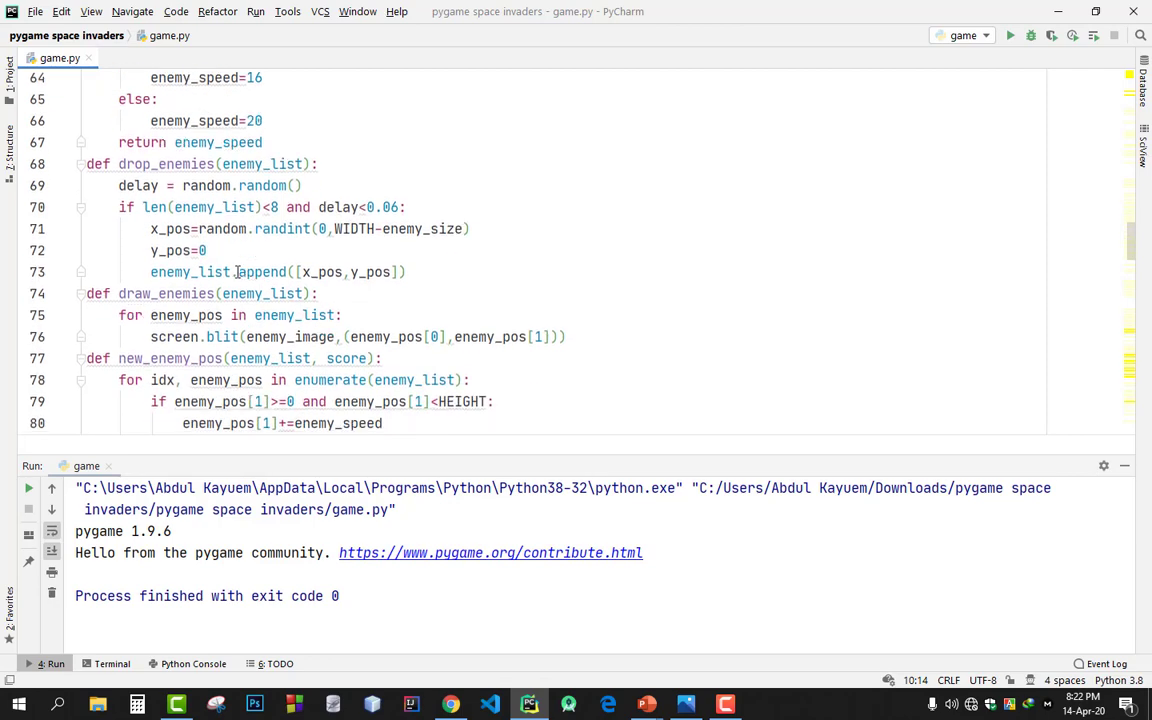
scroll("down", 3)
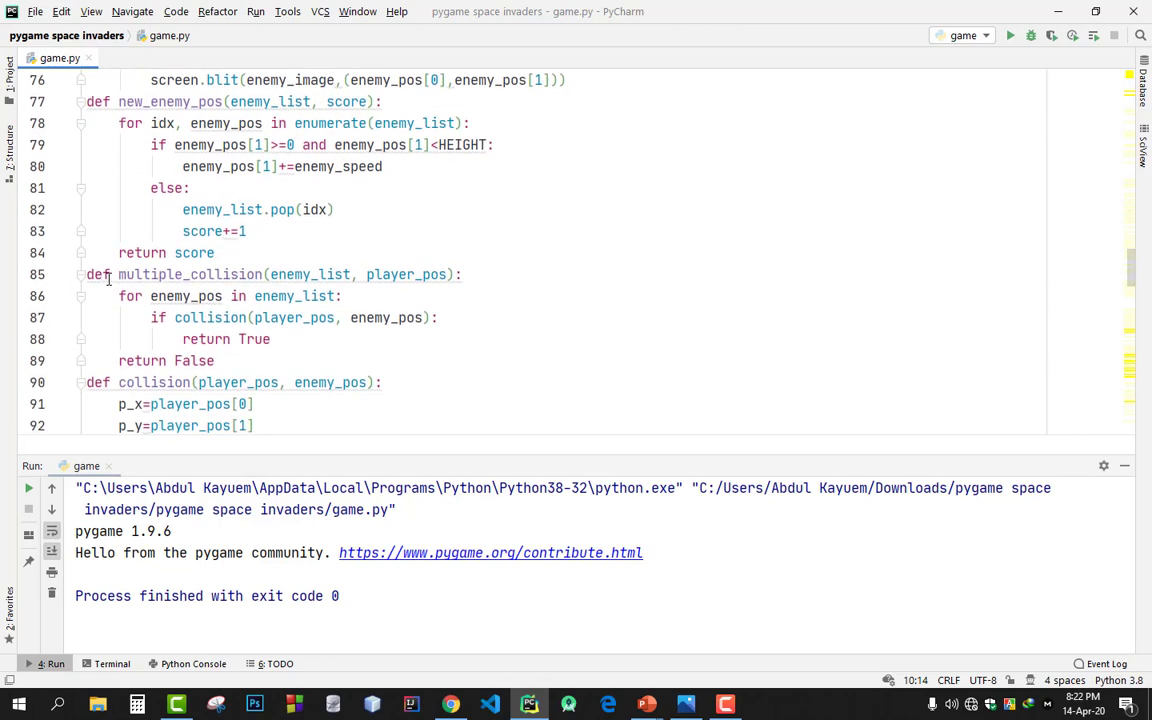
left_click(210, 316)
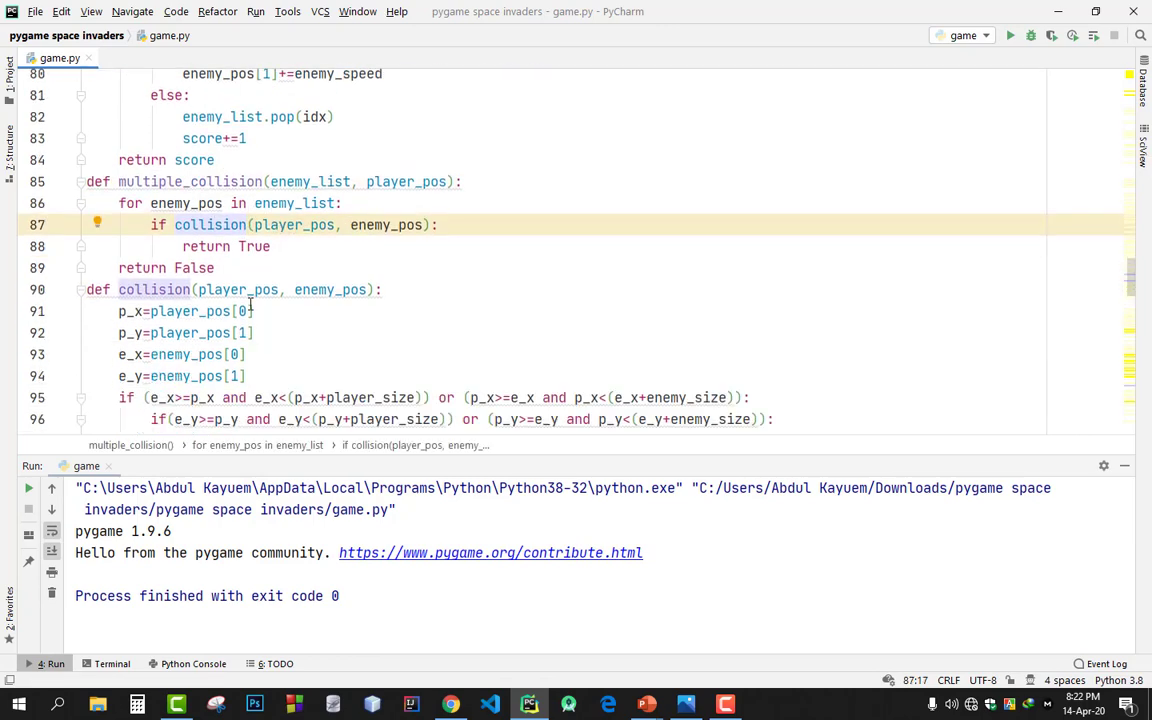
scroll("down", 3)
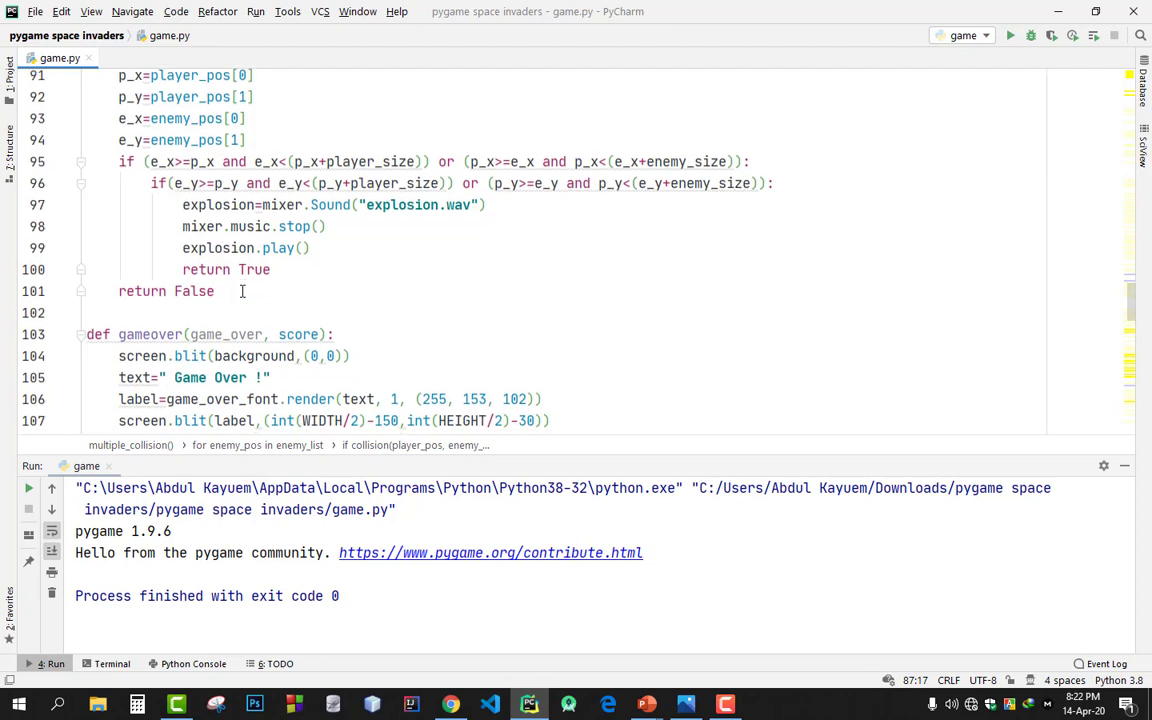
scroll("down", 3)
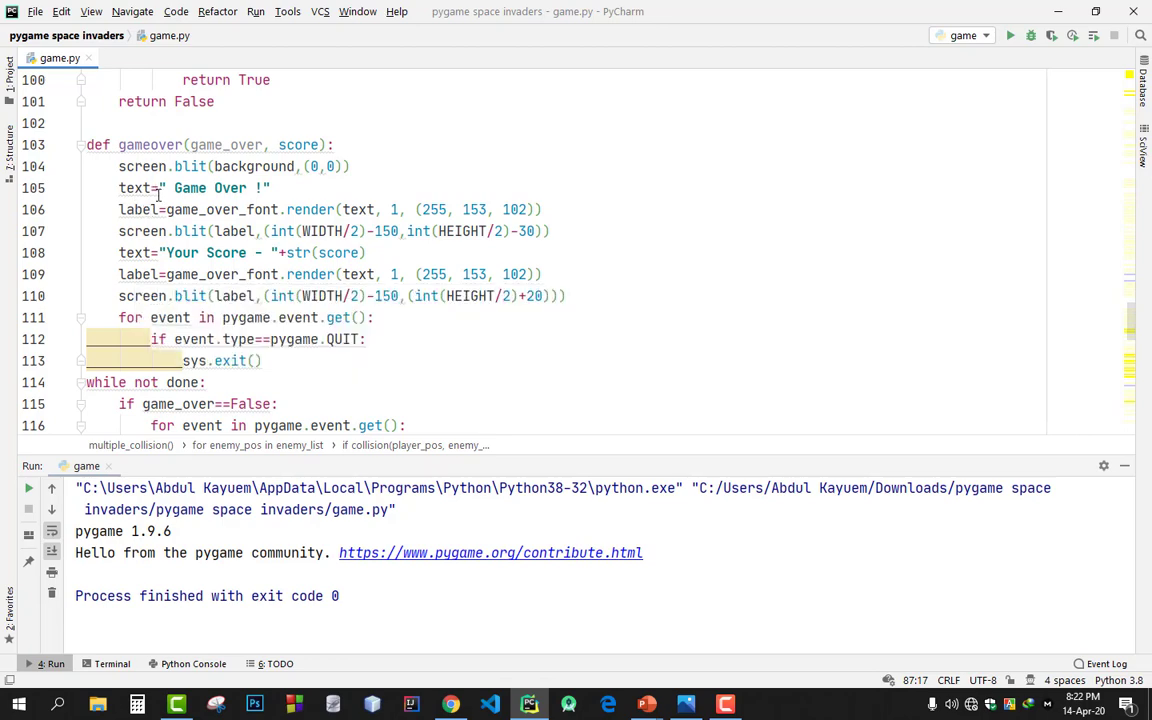
mouse_move(304, 296)
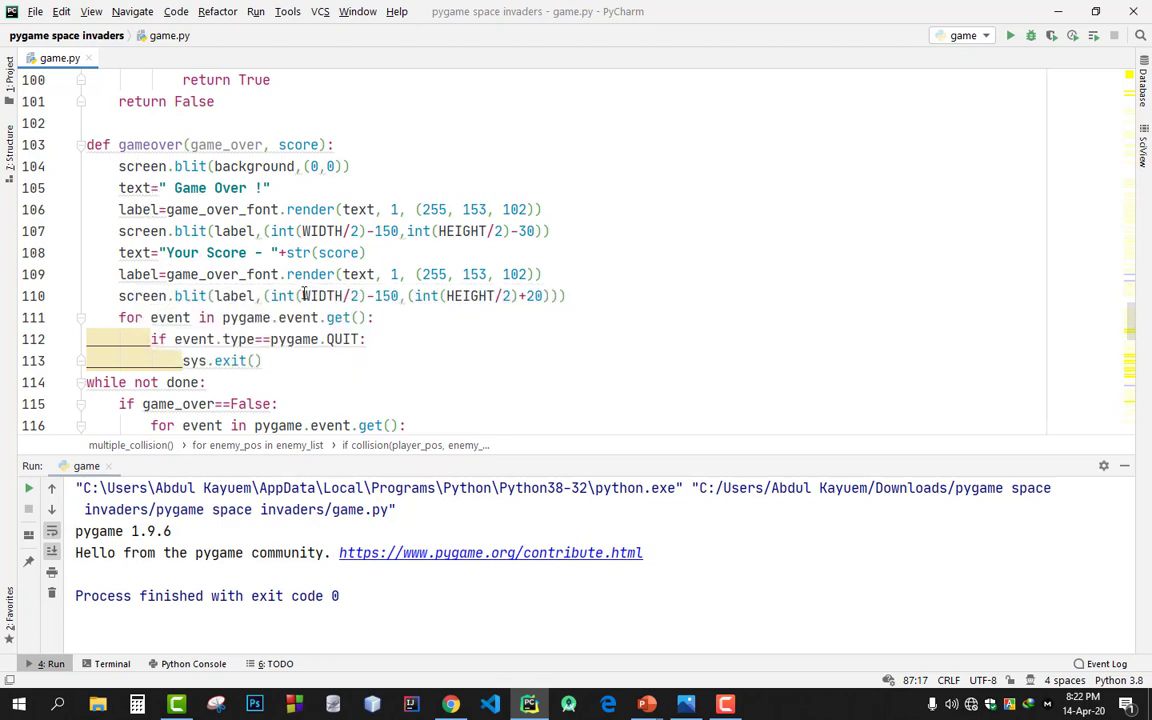
scroll("down", 3)
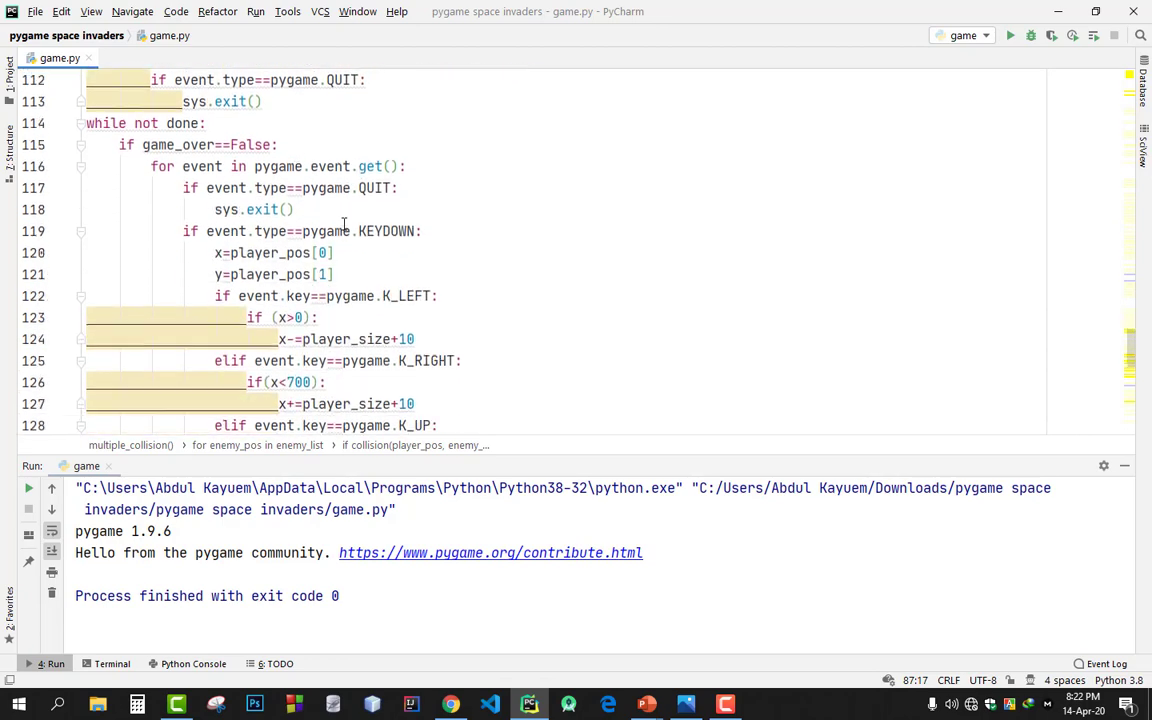
scroll("down", 3)
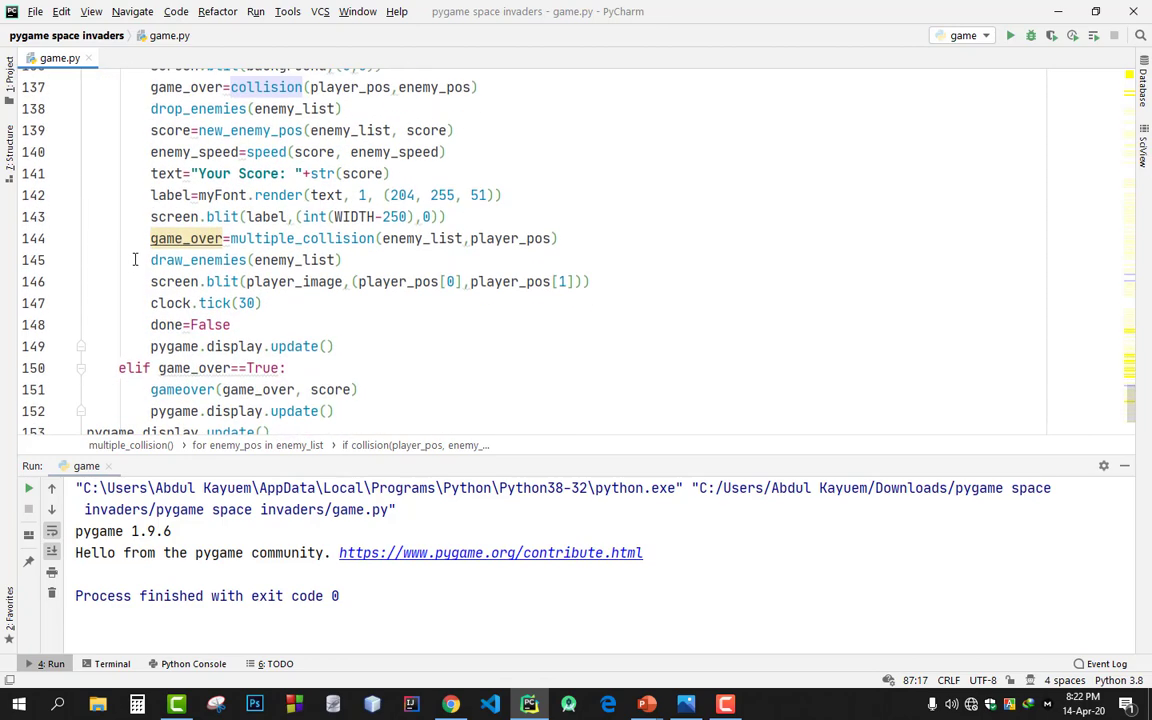
scroll("down", 3)
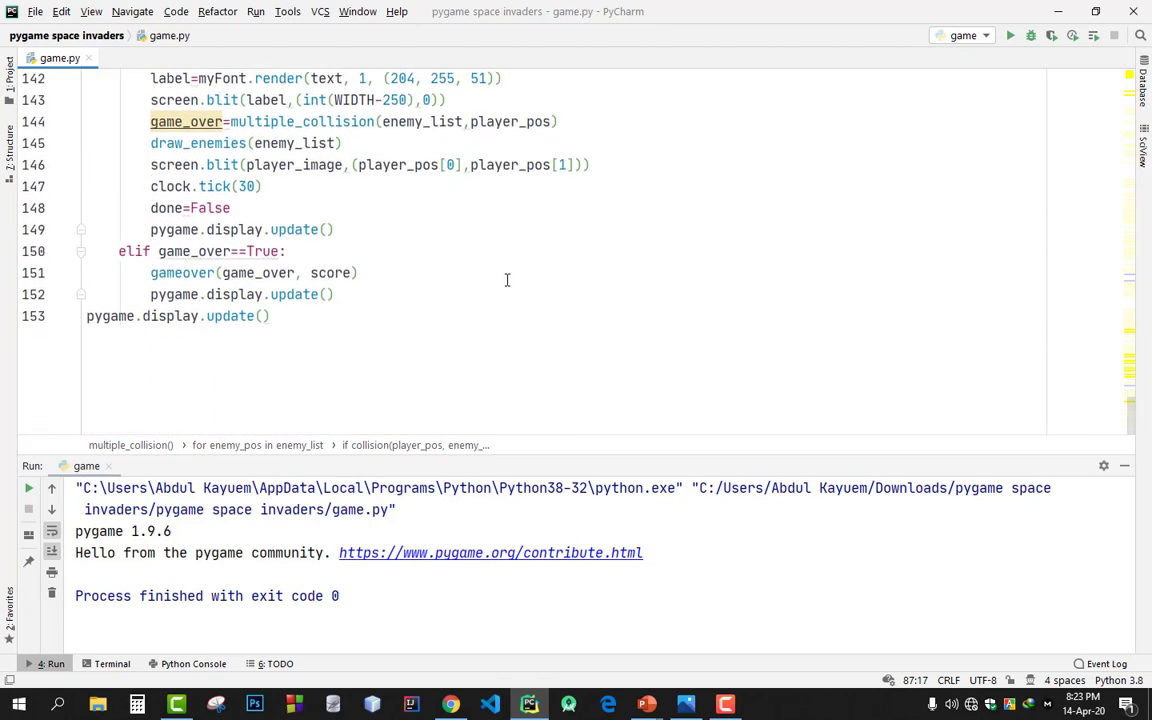
mouse_move(1008, 36)
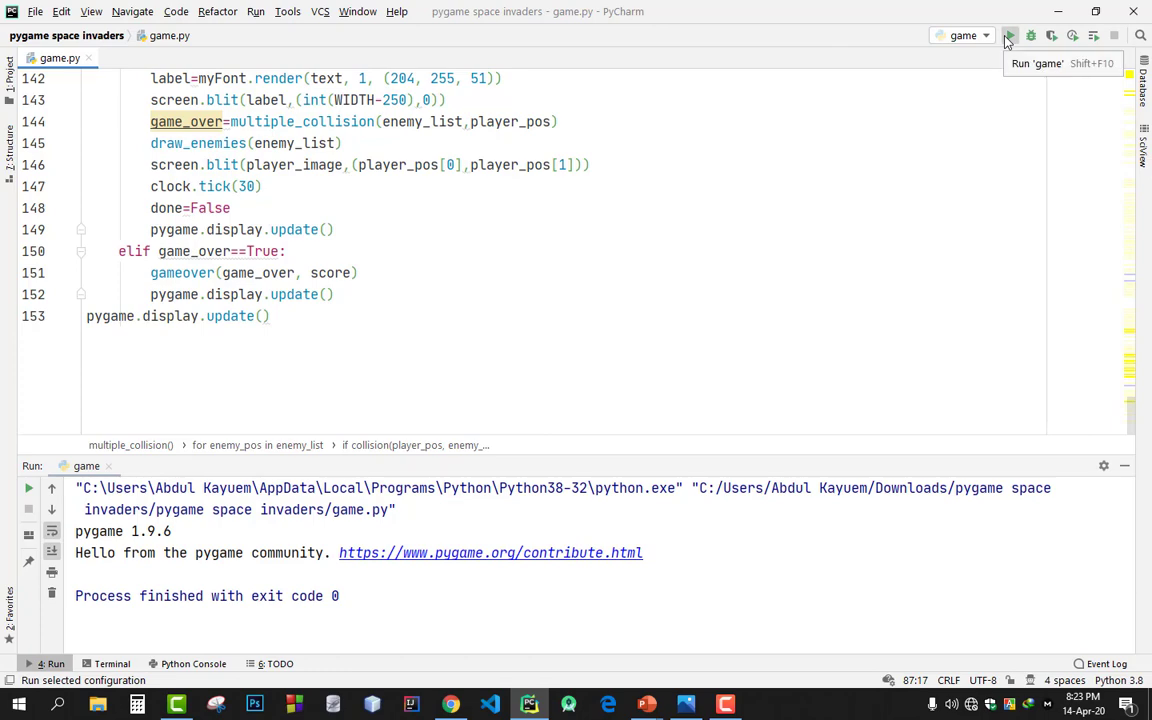
left_click(1008, 36)
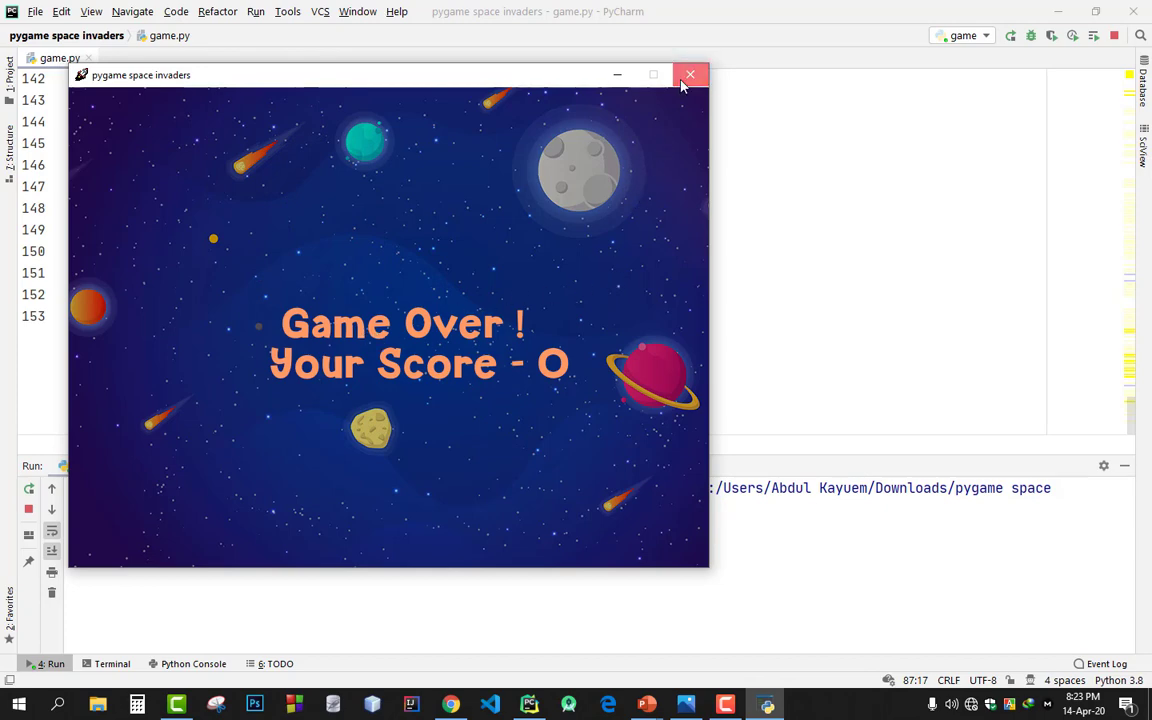
left_click(690, 74)
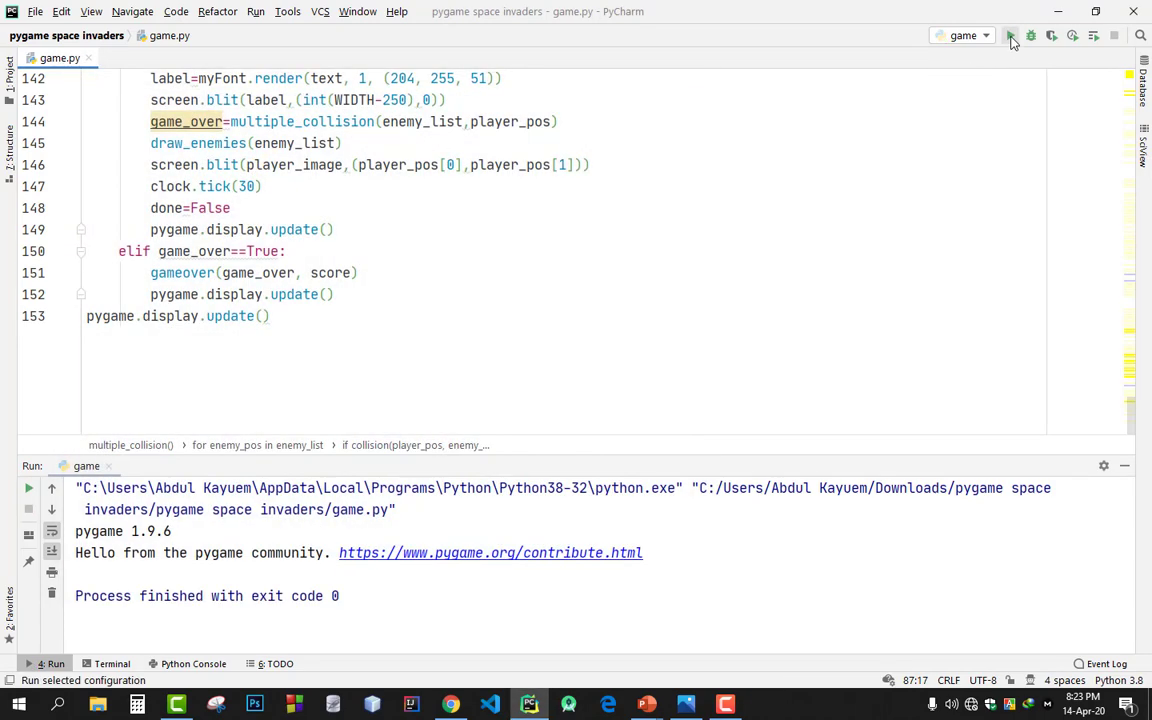
mouse_move(1010, 36)
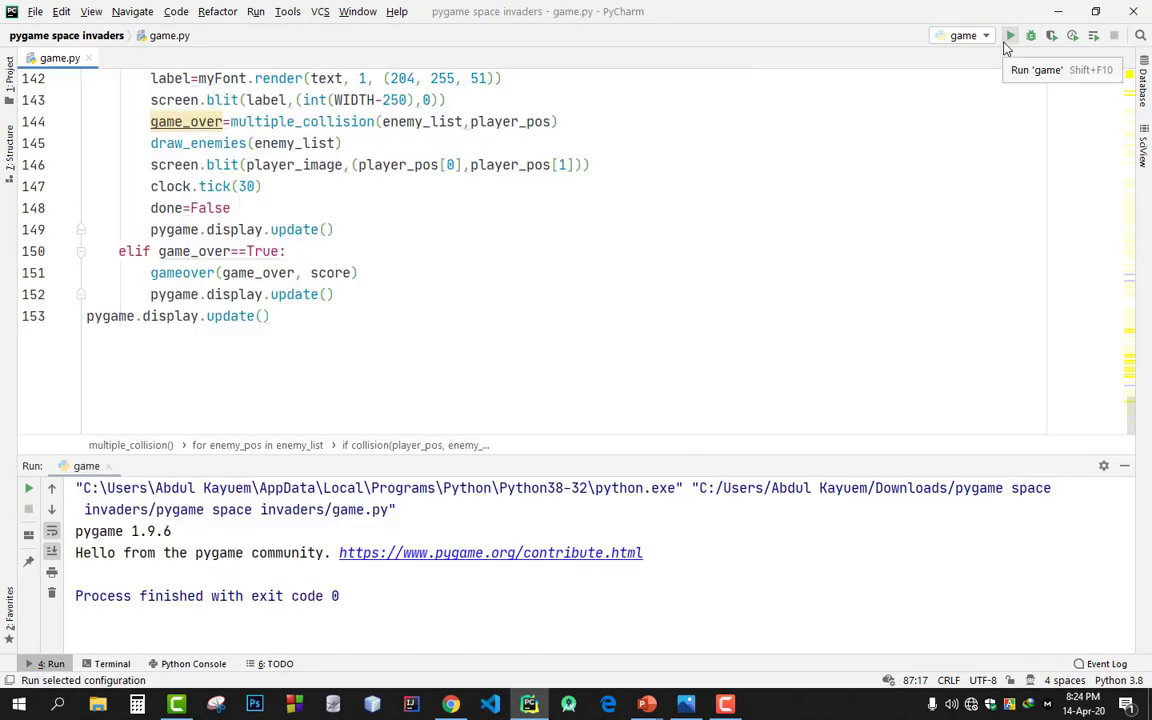
left_click(1010, 36)
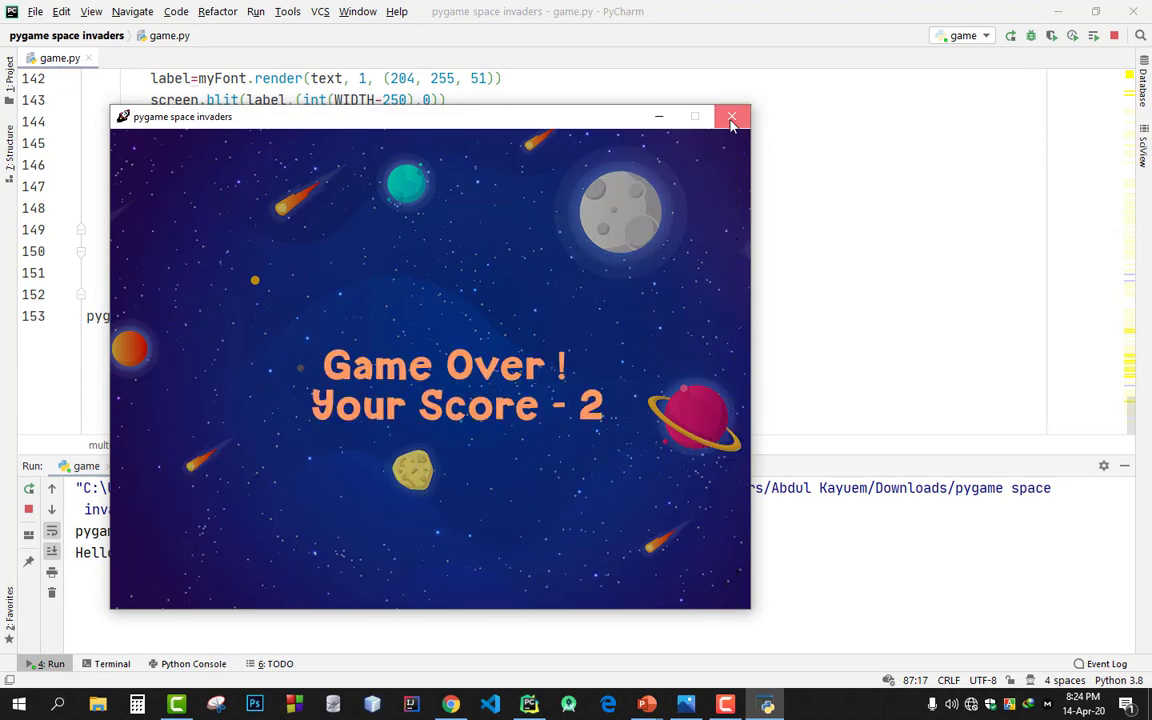
left_click(732, 116)
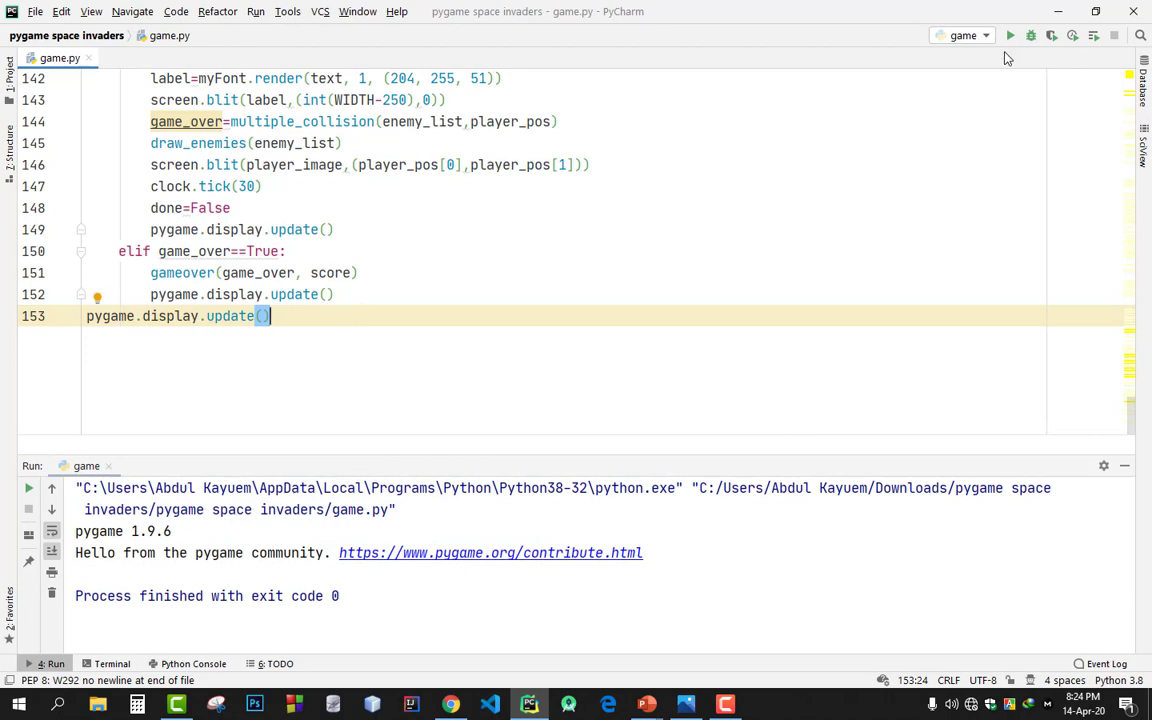
left_click(1010, 36)
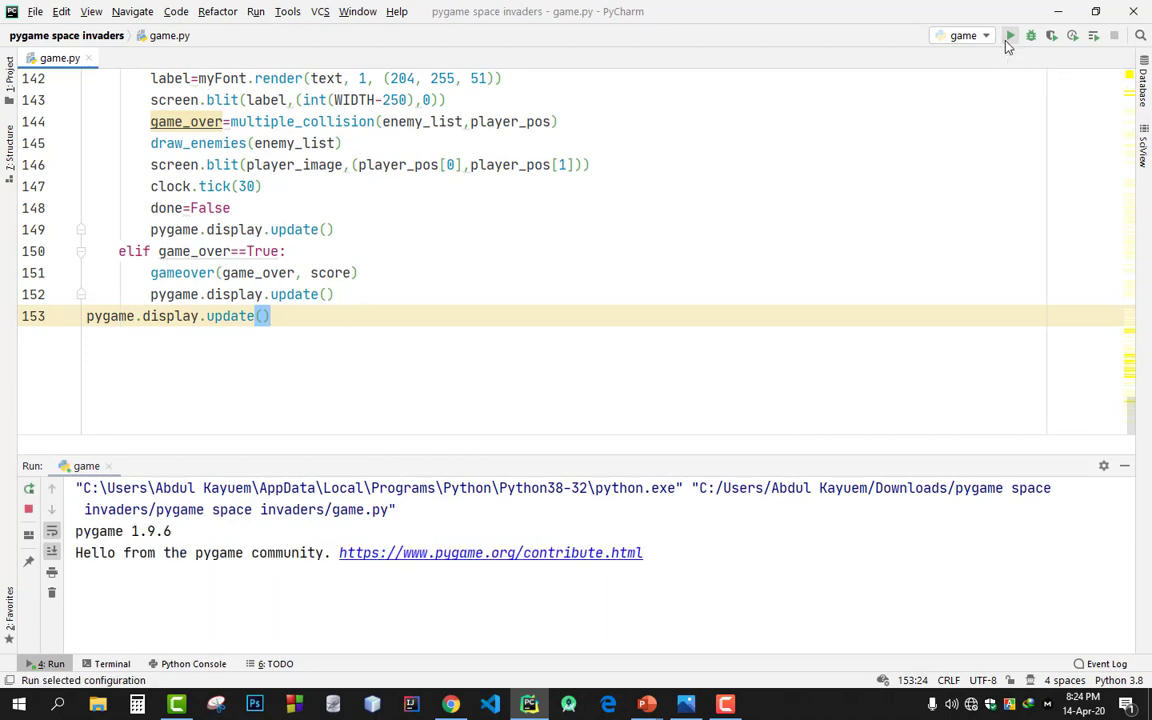
left_click(1008, 36)
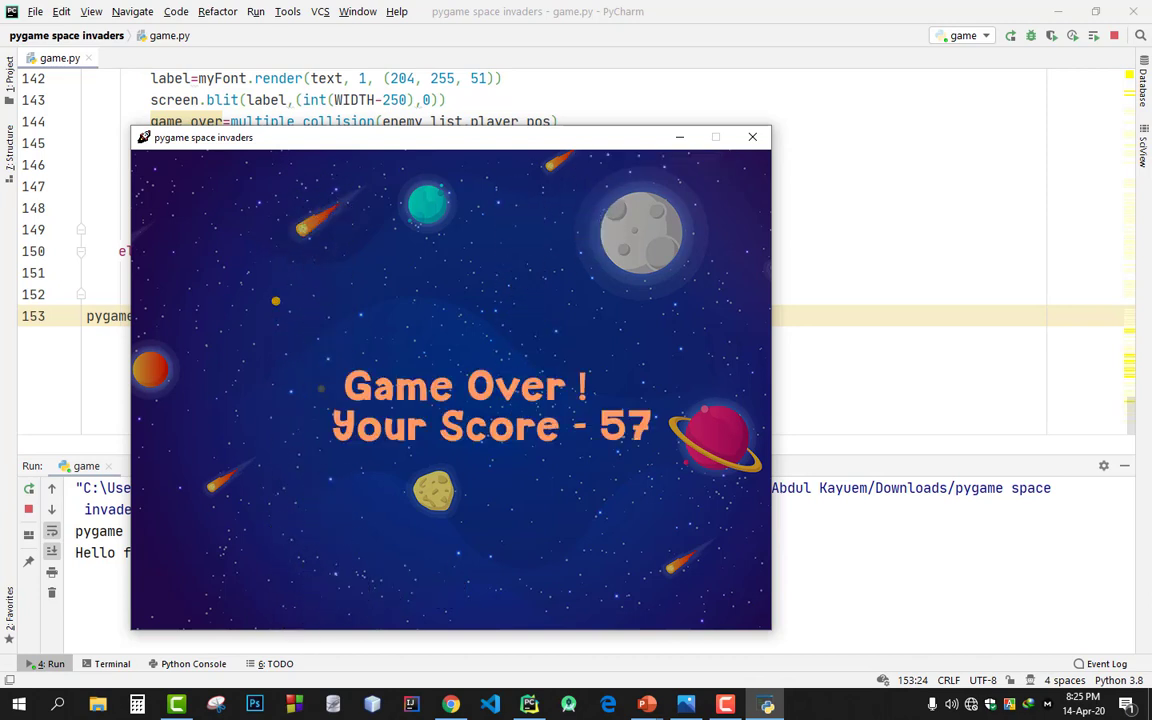
mouse_move(548, 468)
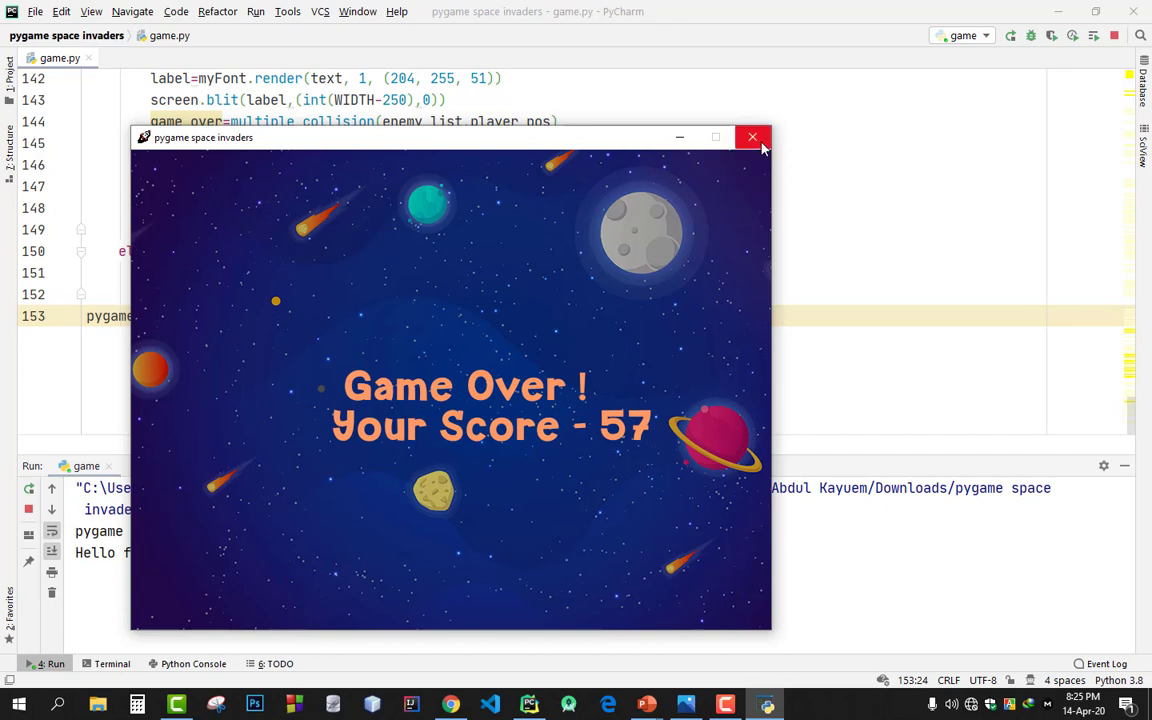
left_click(752, 136)
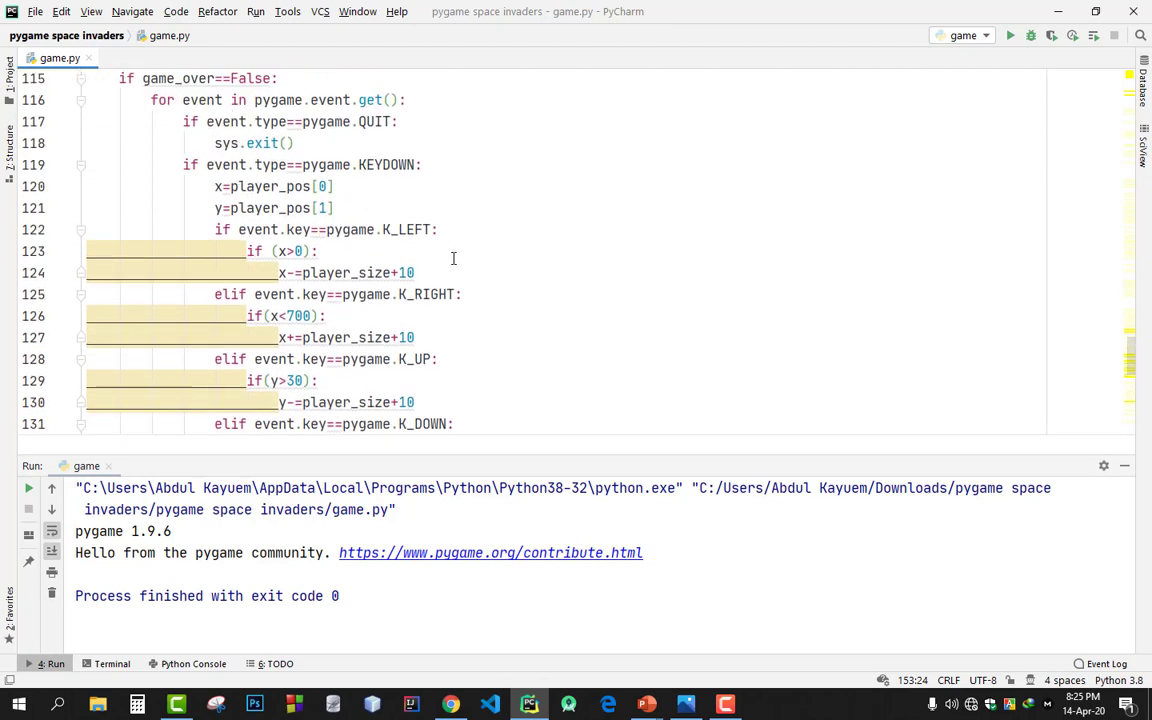
mouse_move(464, 270)
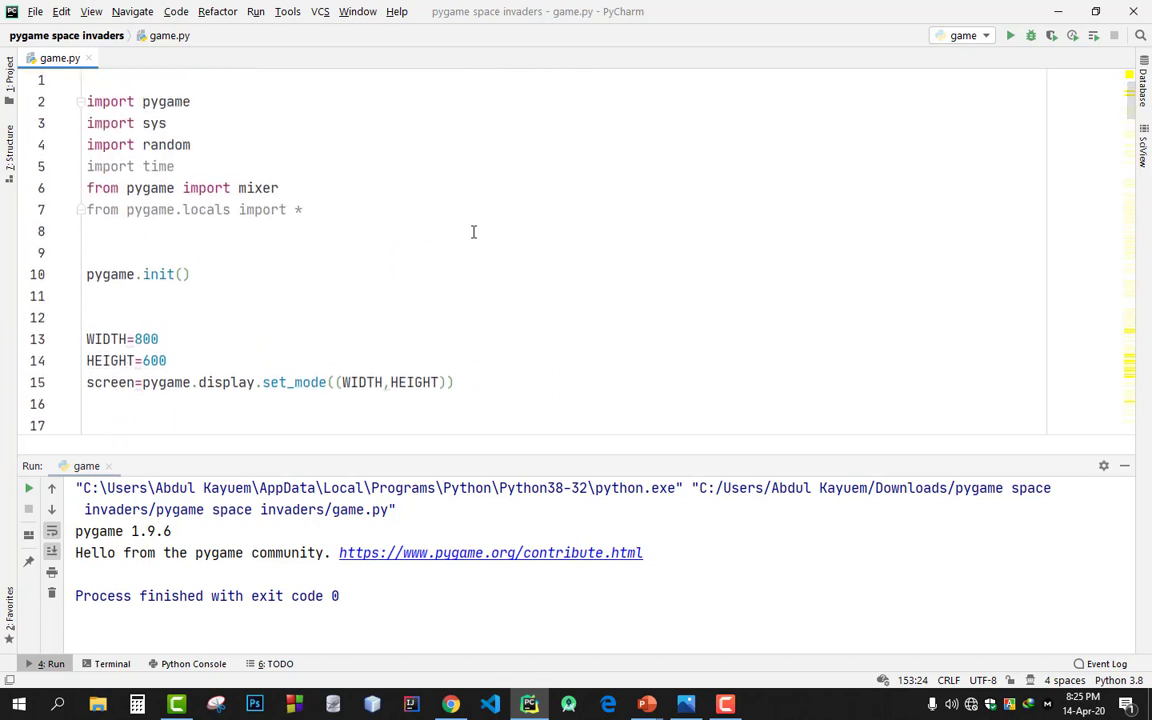
mouse_move(312, 342)
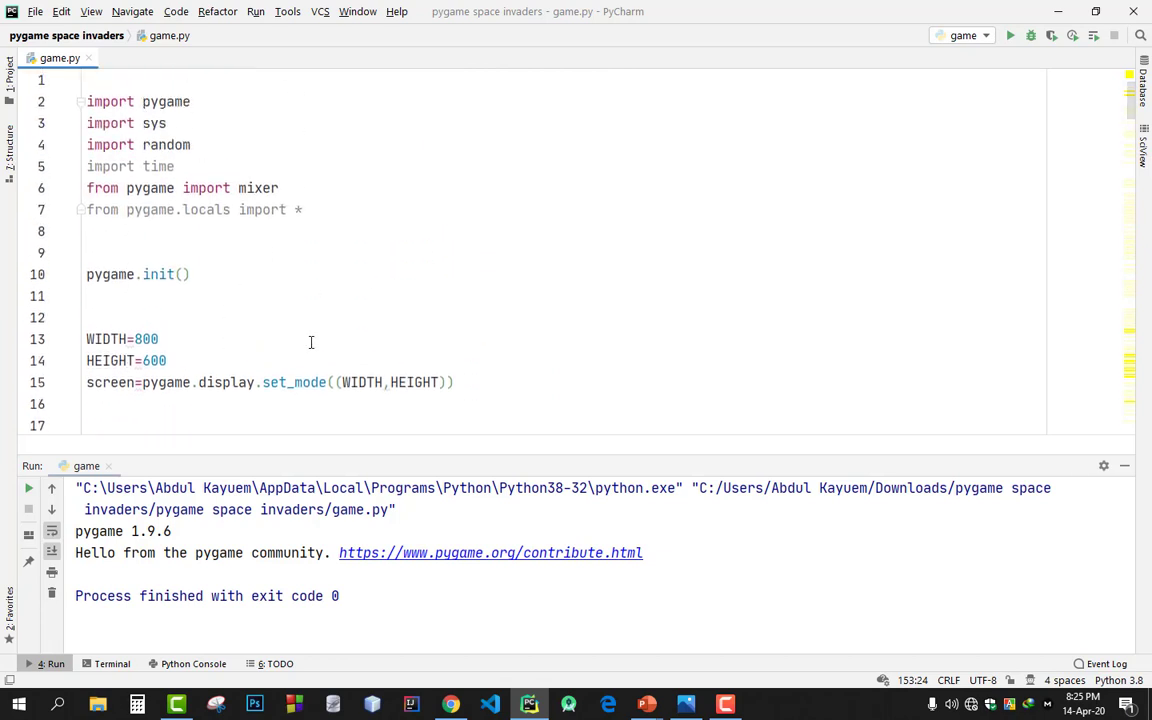